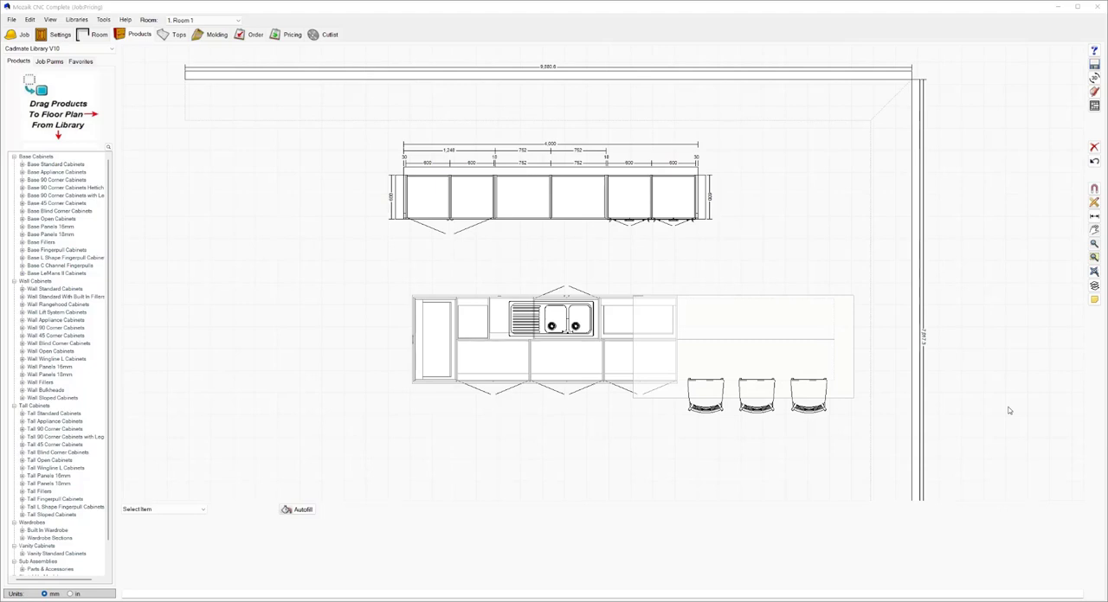
mouse_move(291, 79)
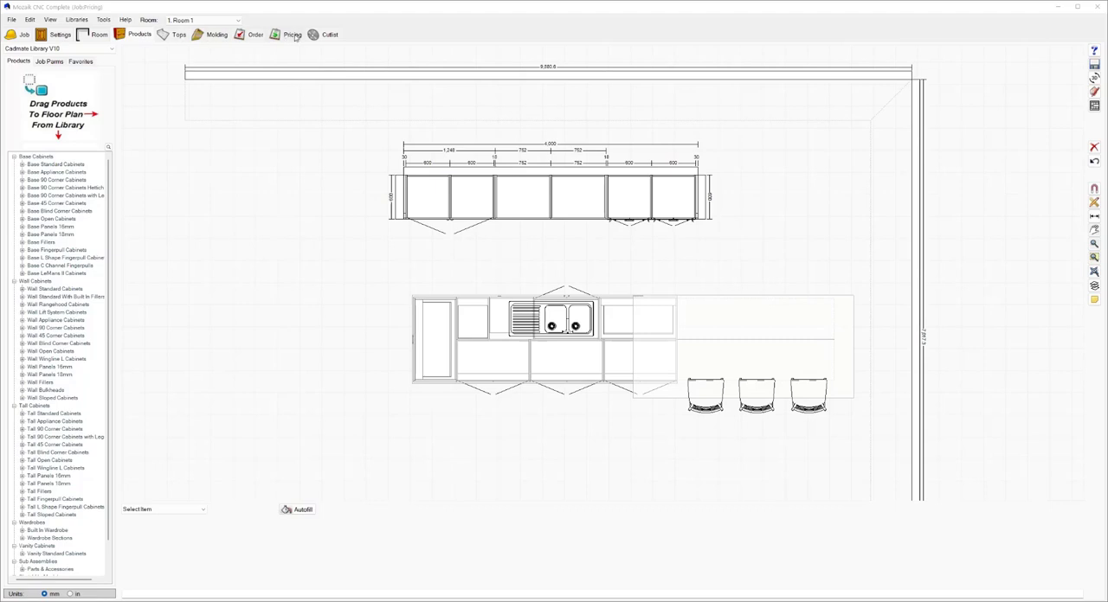
- Switch from the kitchen floor plan to the Pricing area
left_click(293, 35)
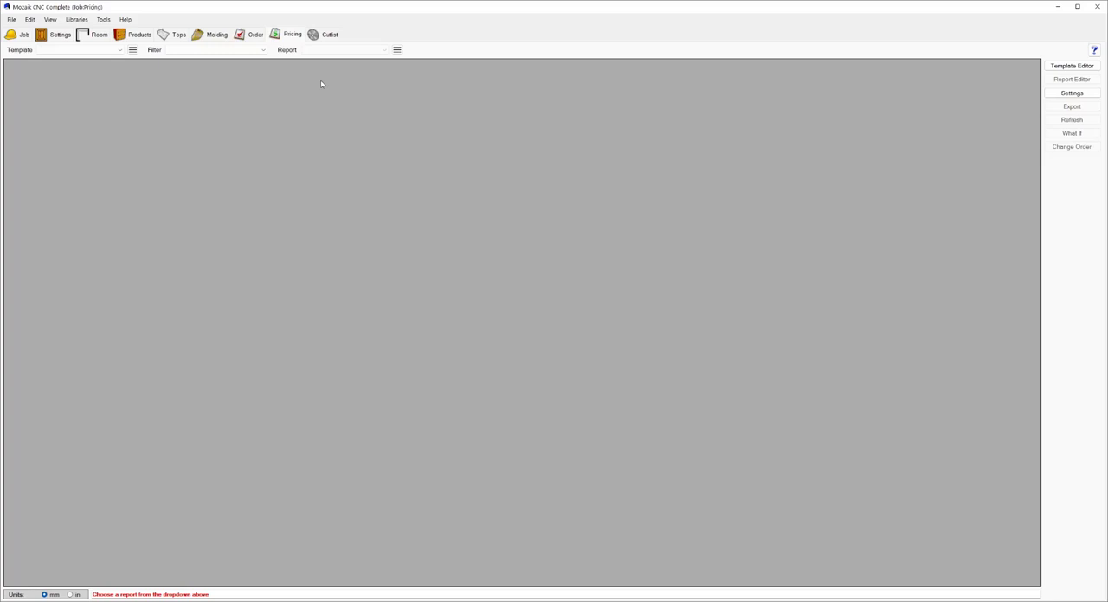
- Begin a new pricing template run using _My Pricing Template with Room Filter All
left_click(119, 48)
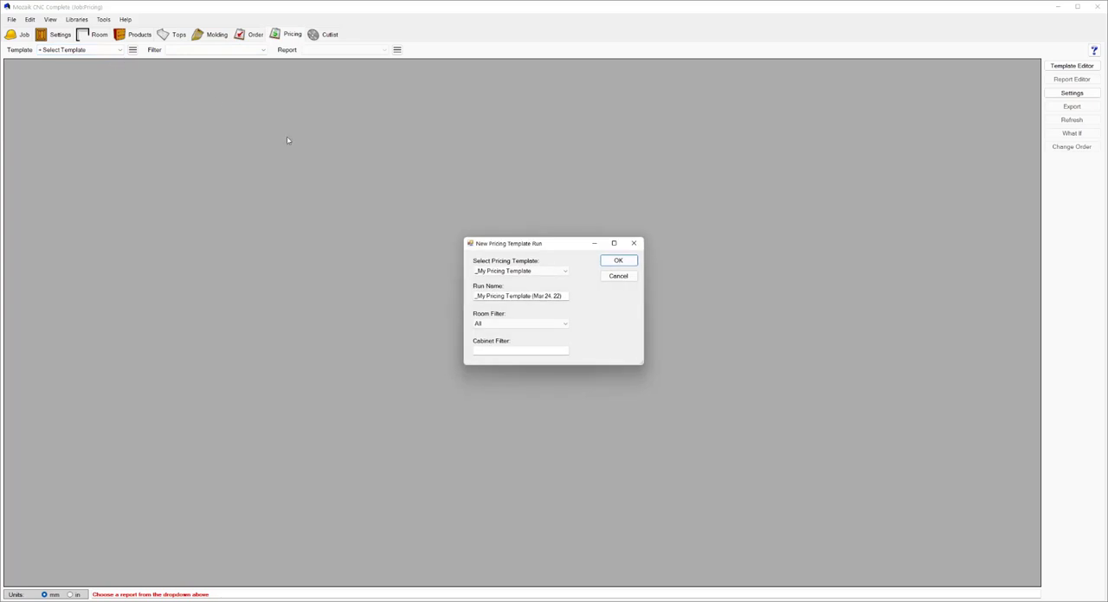
left_click(520, 270)
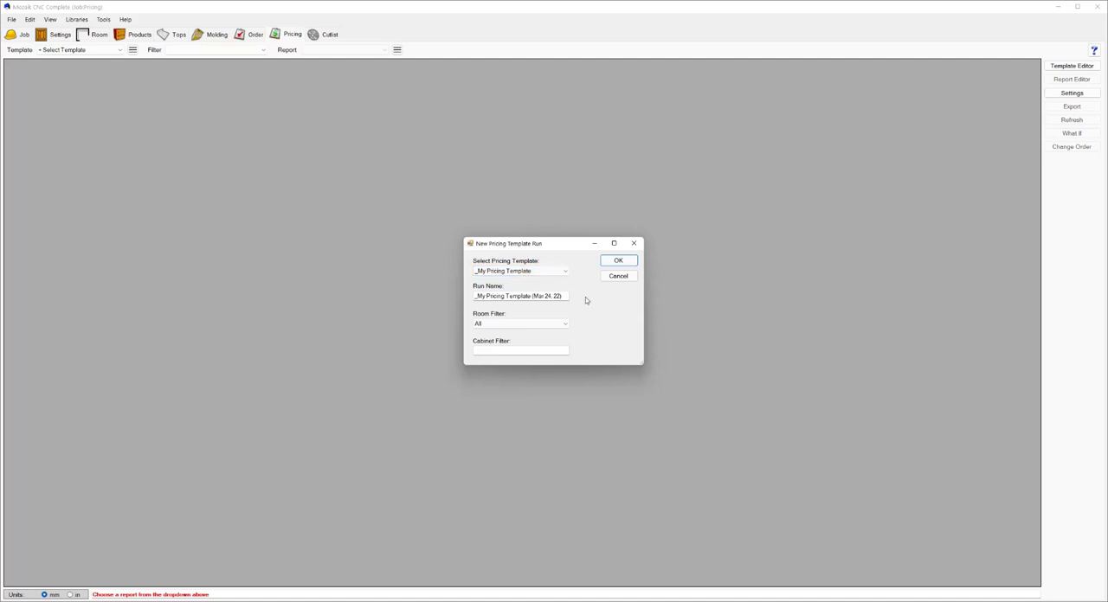
mouse_move(561, 308)
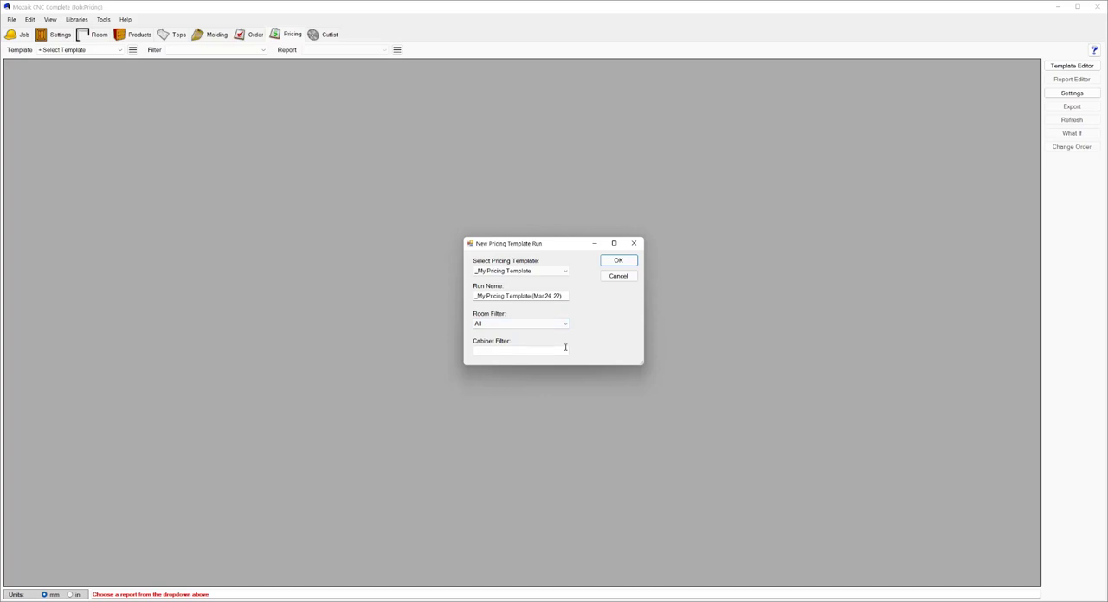
mouse_move(603, 291)
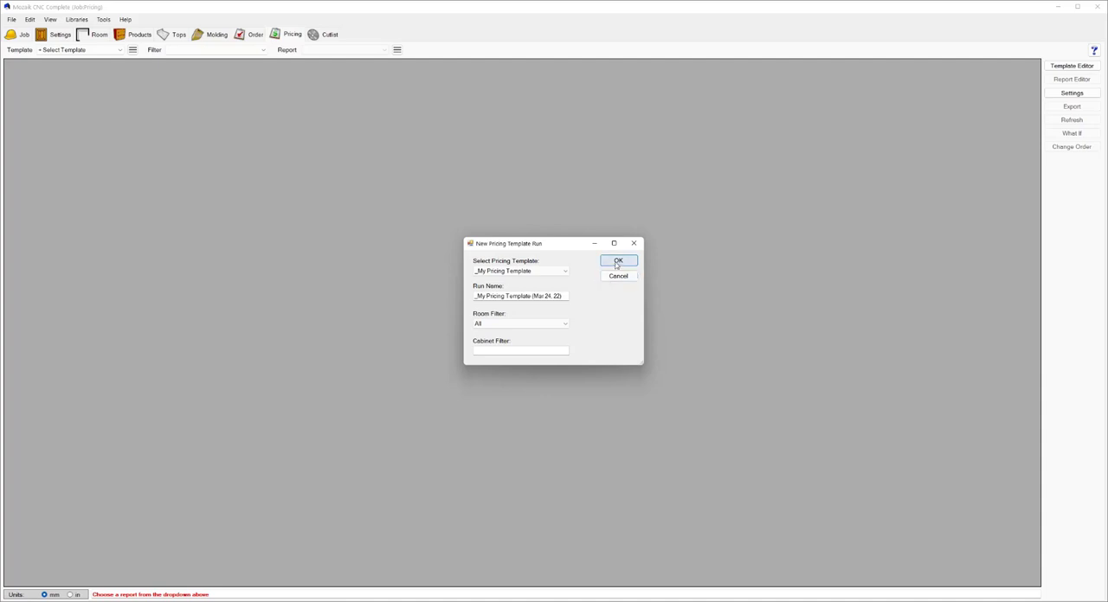
- Run the template and set the White HMR 18mm sheet price to $50.00
left_click(618, 263)
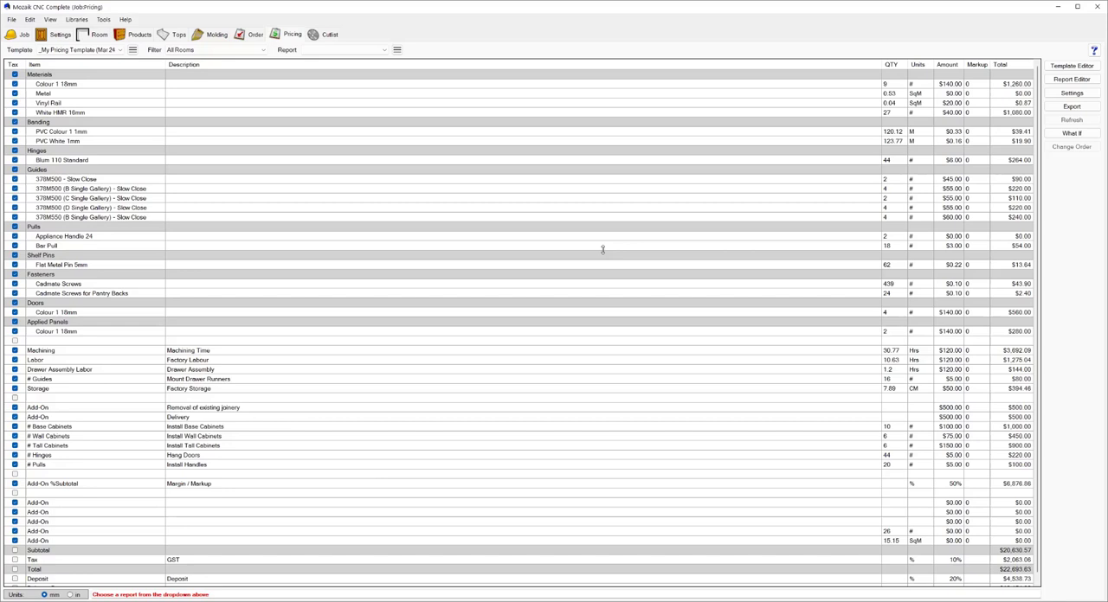
left_click(55, 83)
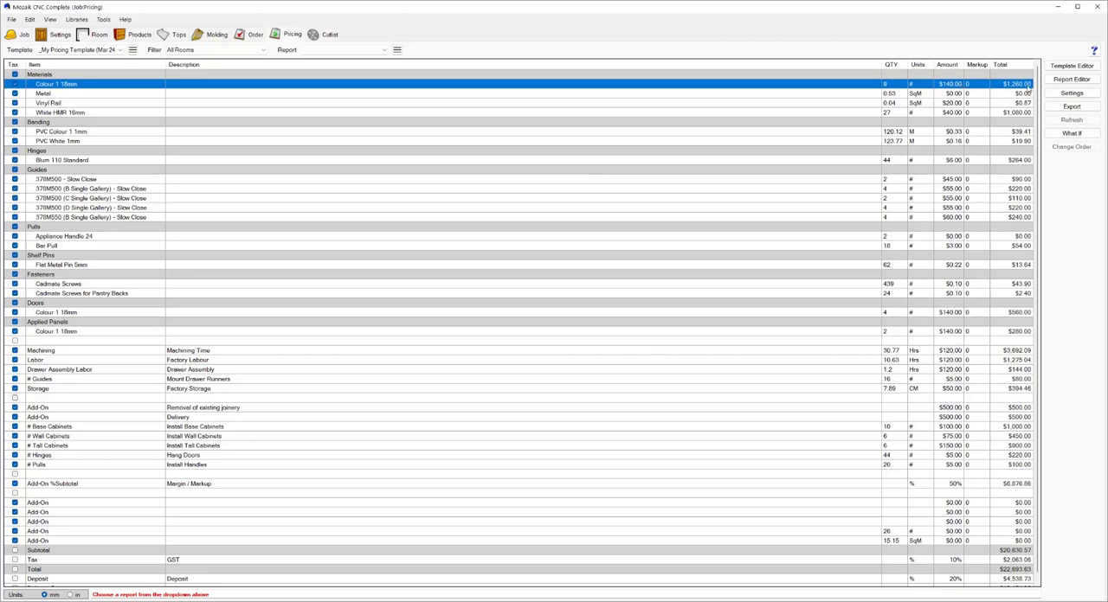
mouse_move(914, 96)
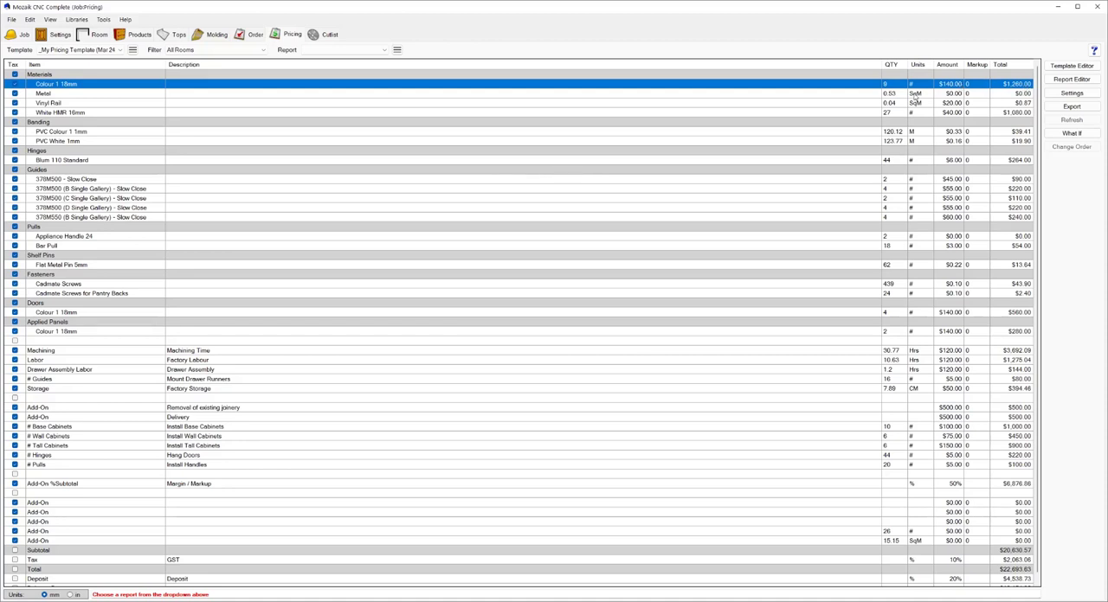
left_click(43, 94)
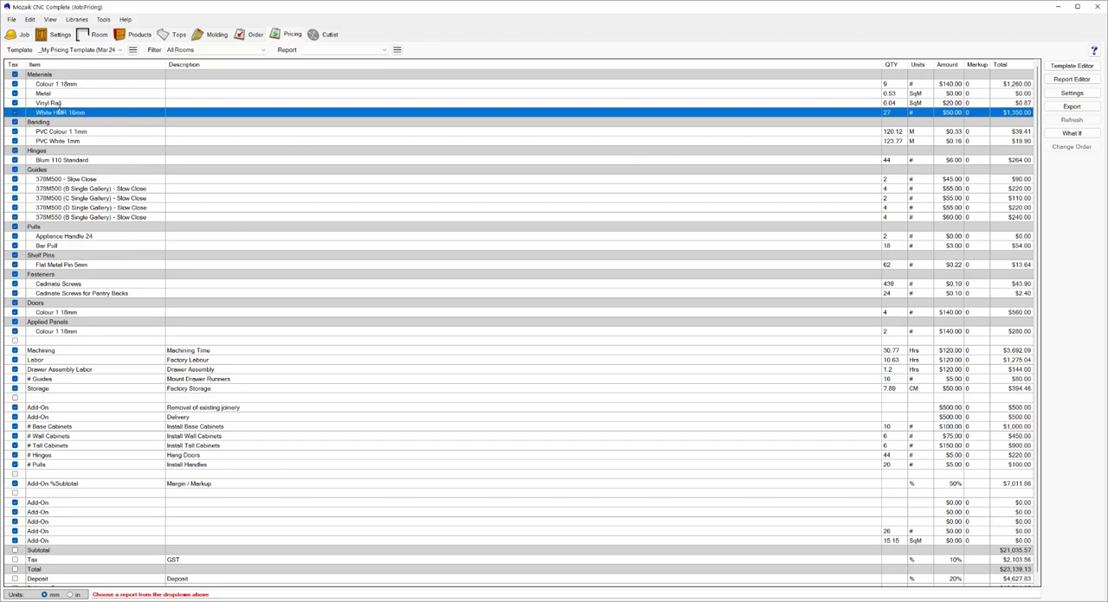
- Set the PVC Colour 1 1mm edging quantity to 200 m
left_click(61, 121)
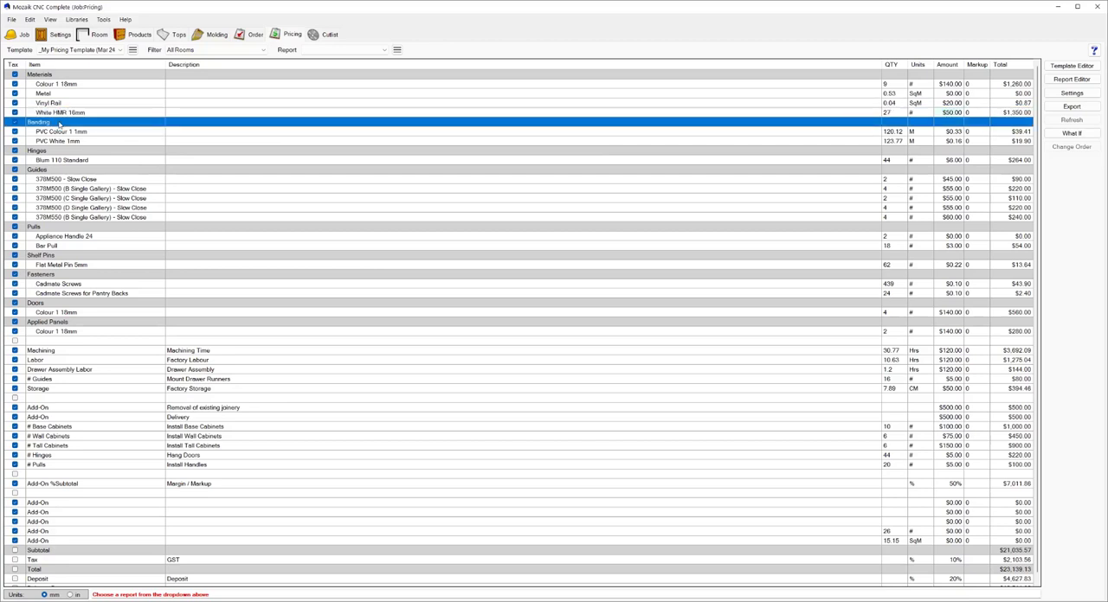
left_click(61, 142)
type("200")
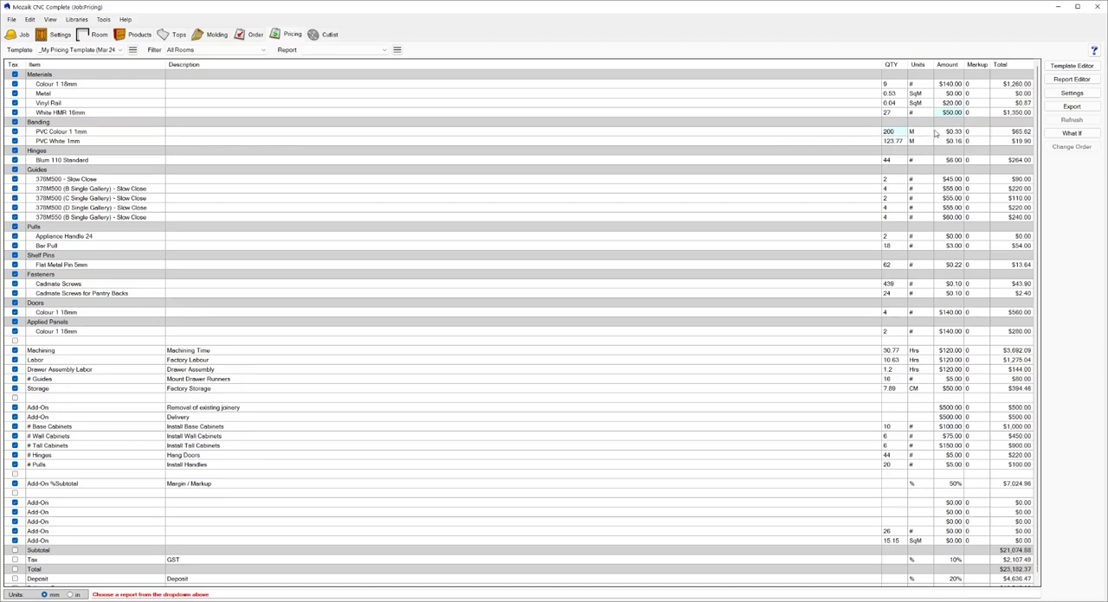
mouse_move(894, 136)
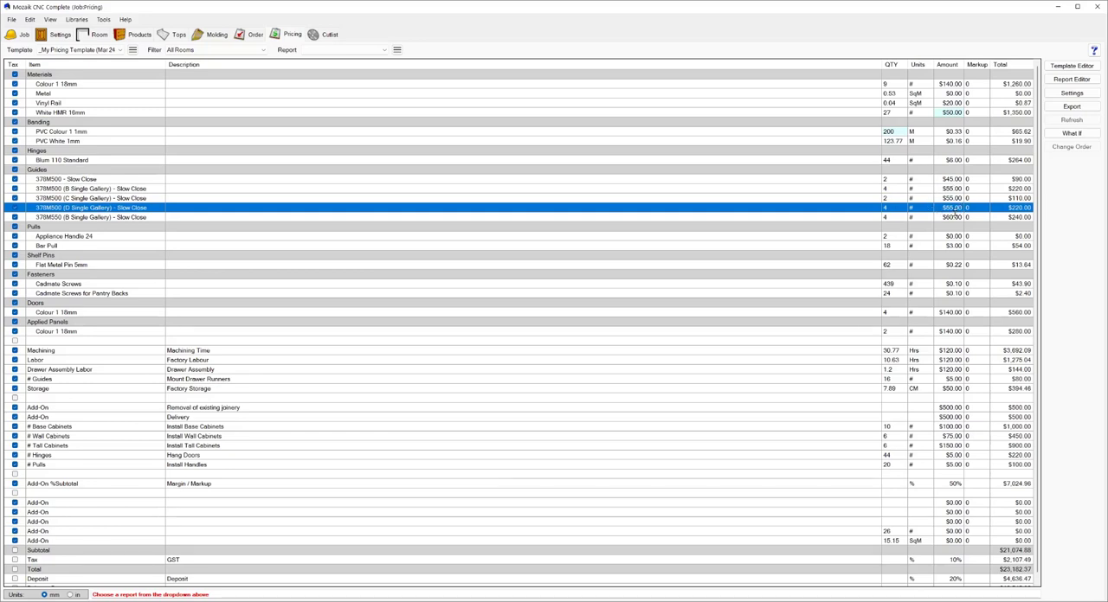
mouse_move(857, 239)
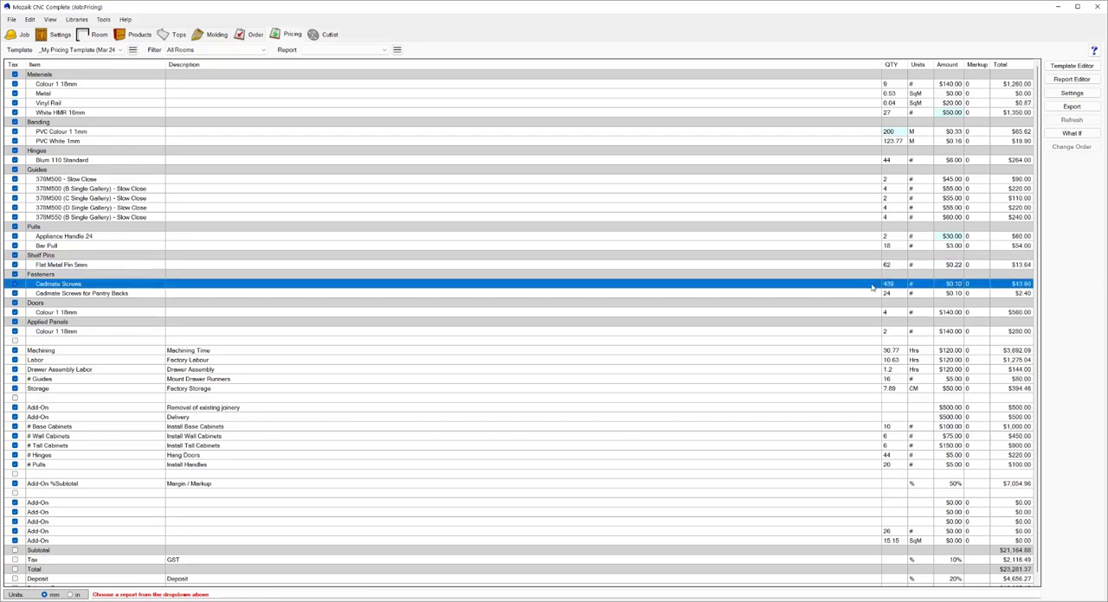
mouse_move(883, 315)
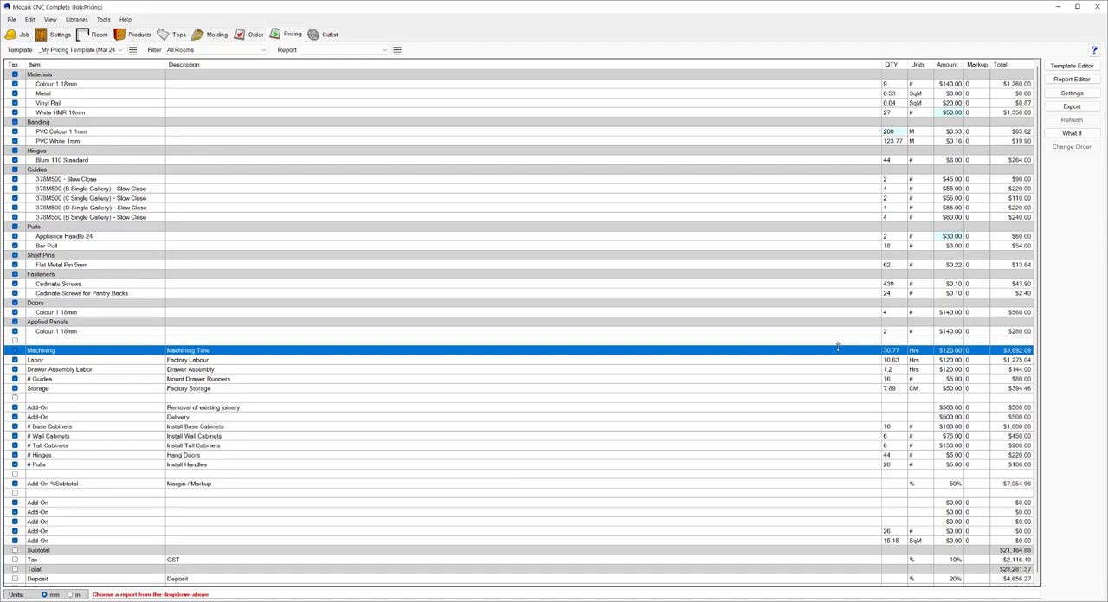
mouse_move(862, 366)
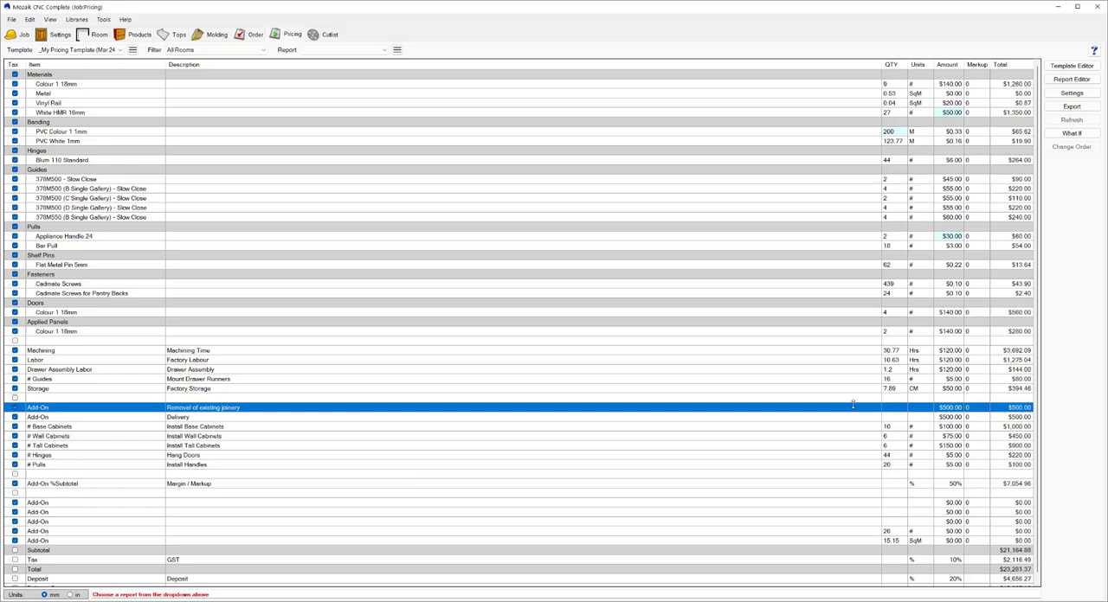
mouse_move(845, 419)
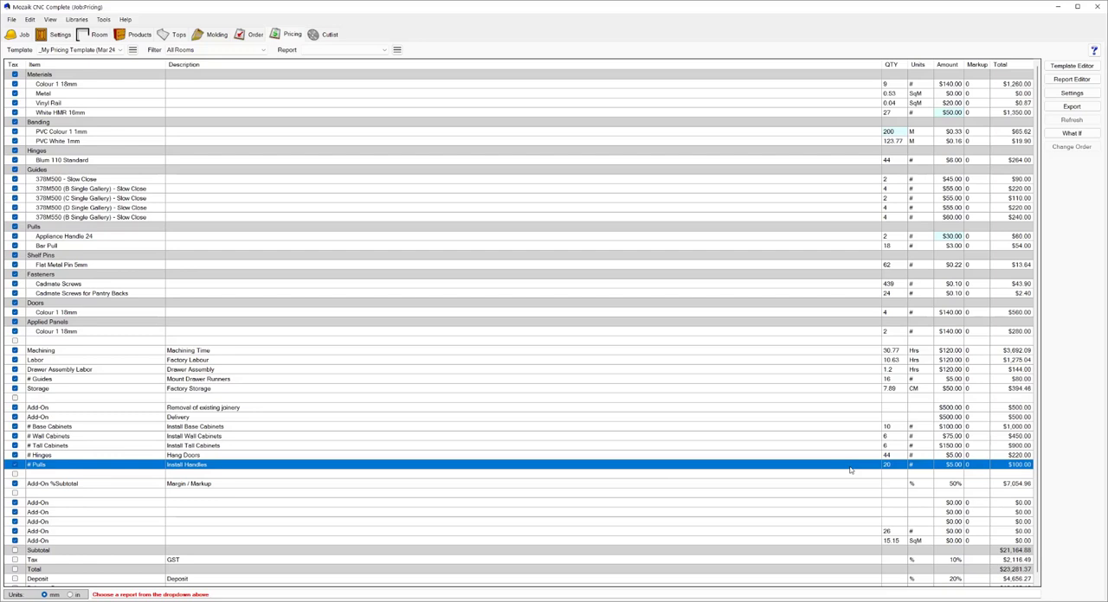
mouse_move(831, 484)
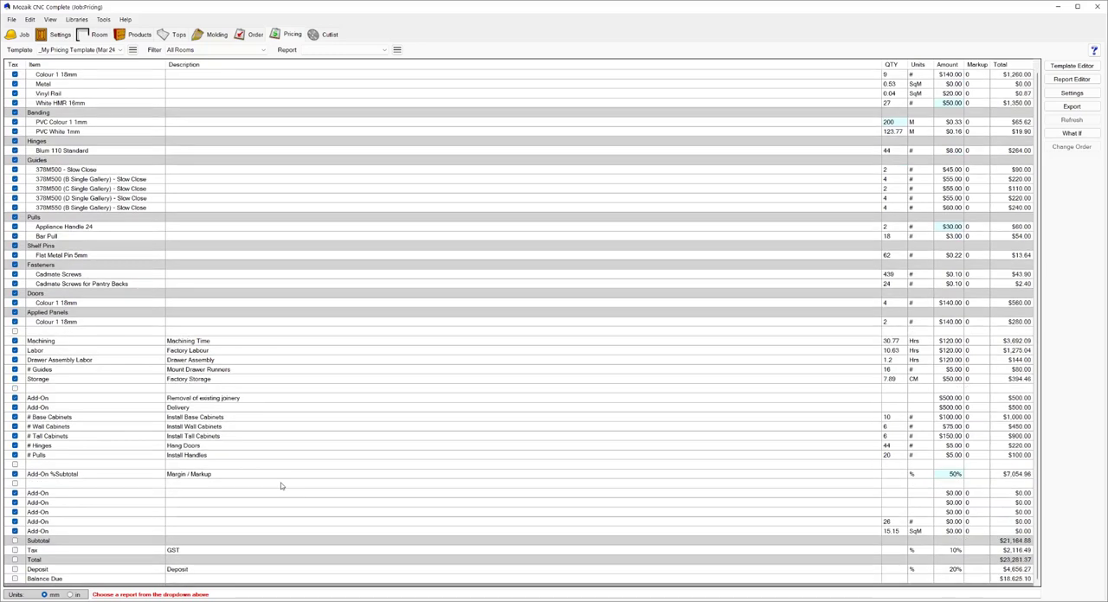
mouse_move(272, 499)
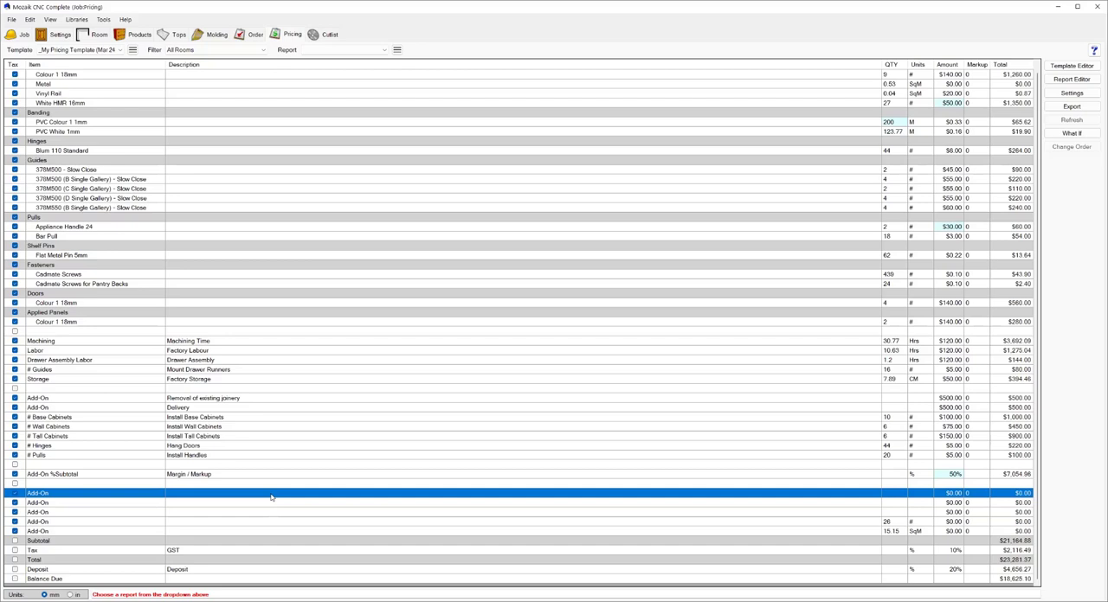
- Add a 'Stone Quote' add-on line of $5,000 so totals and deposit recalculate
type("Stone")
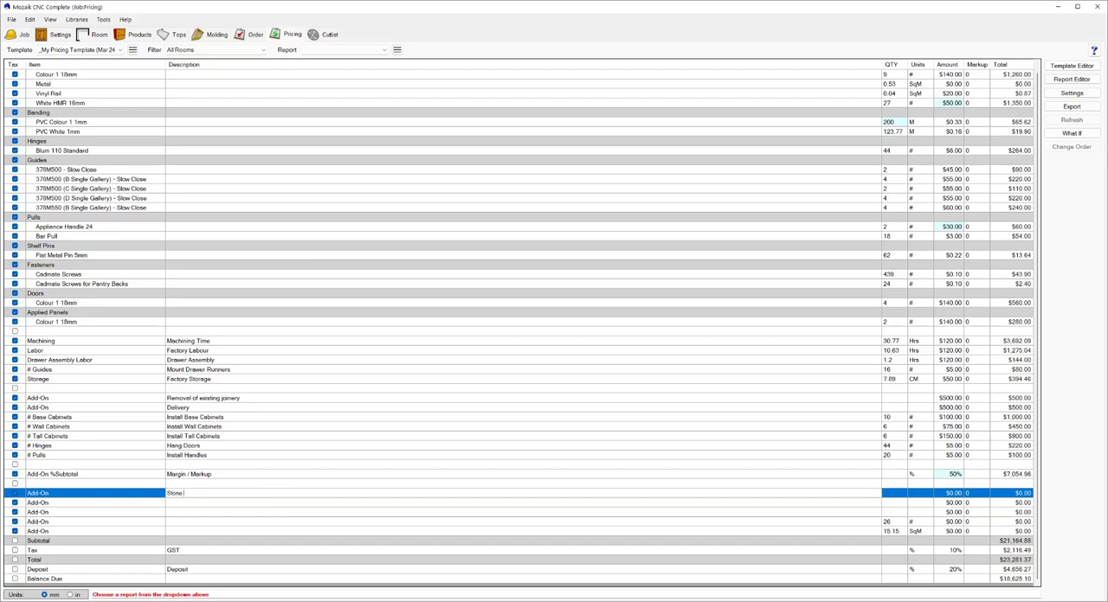
type("Quote")
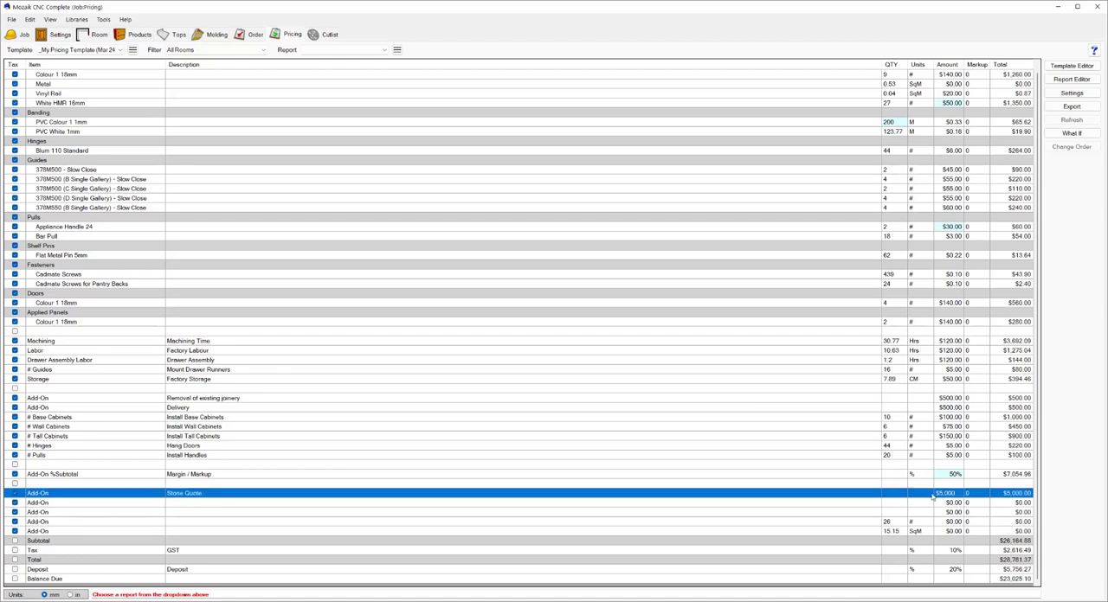
left_click(447, 502)
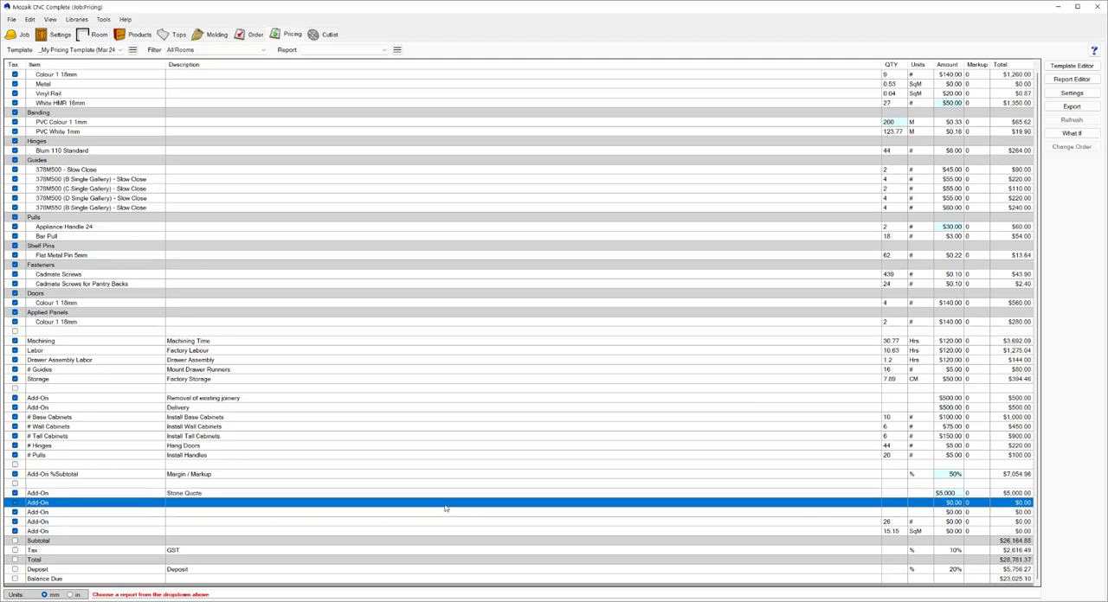
mouse_move(381, 528)
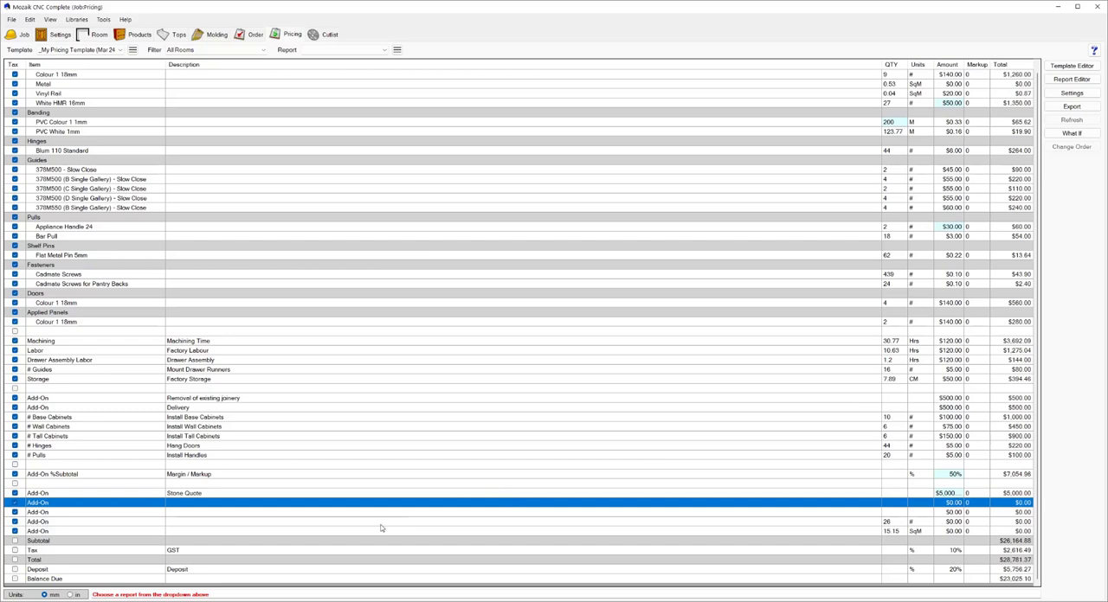
left_click(381, 521)
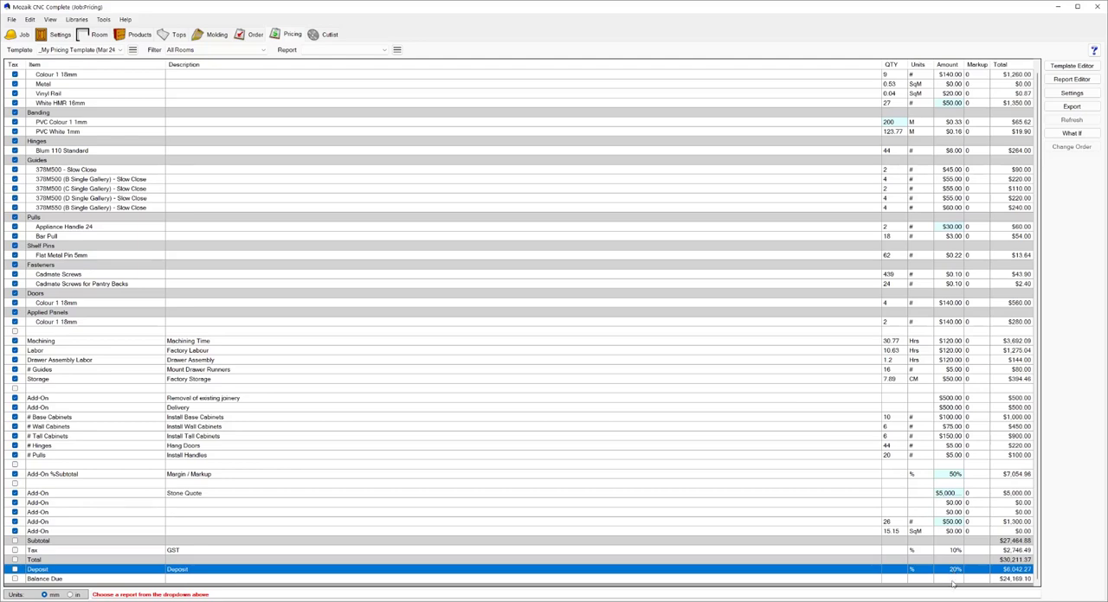
- Show the list of existing pricing runs for the kitchen job
left_click(46, 578)
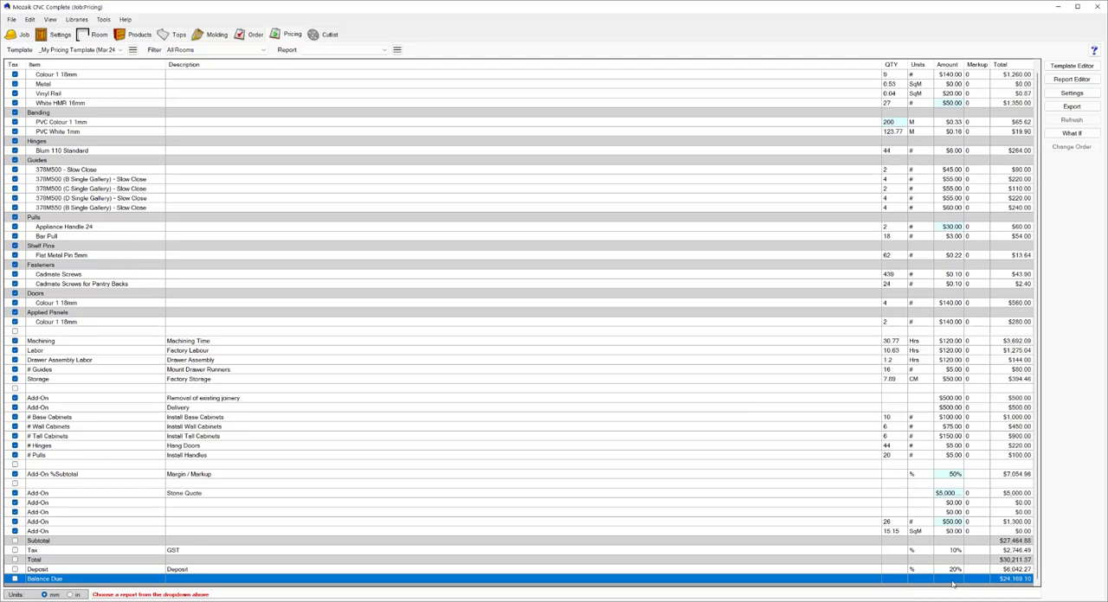
mouse_move(639, 277)
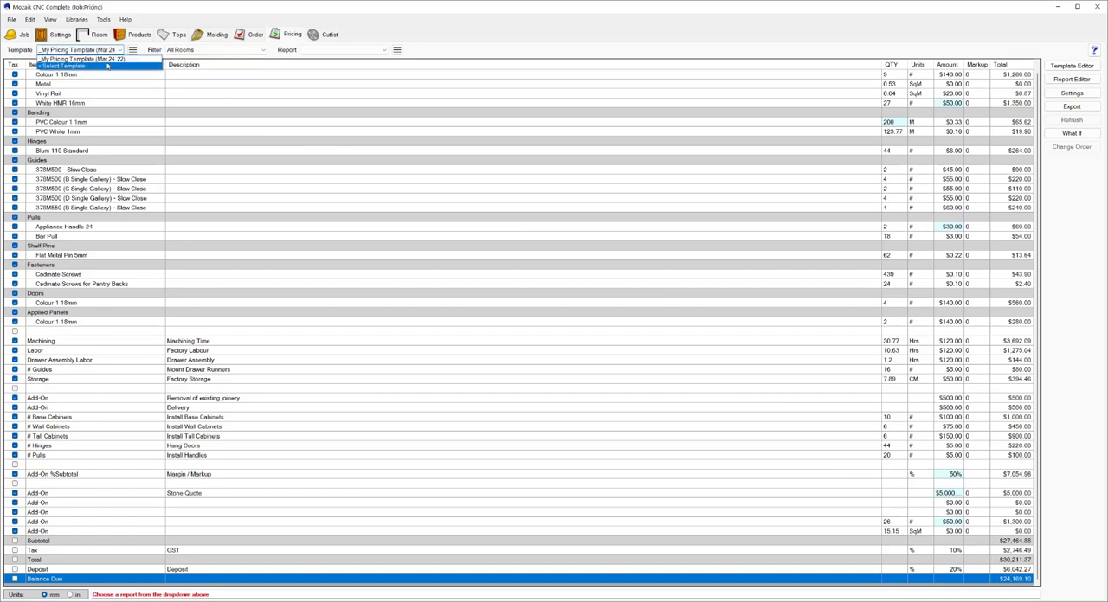
- Create a new pricing run from the Per linear meter template for base, wall and tall cabinets
left_click(62, 66)
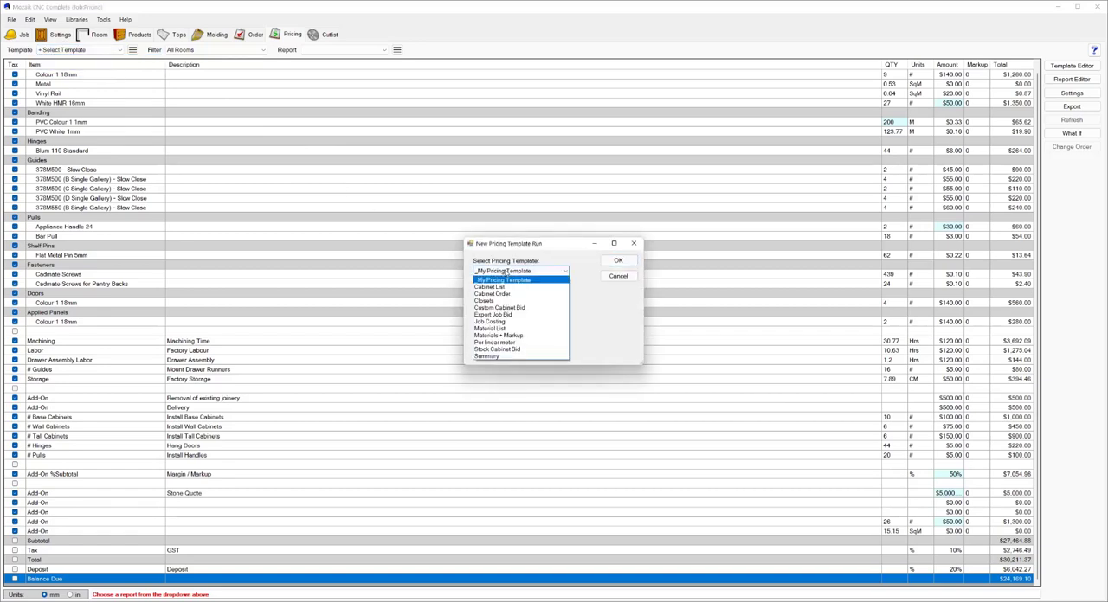
left_click(494, 343)
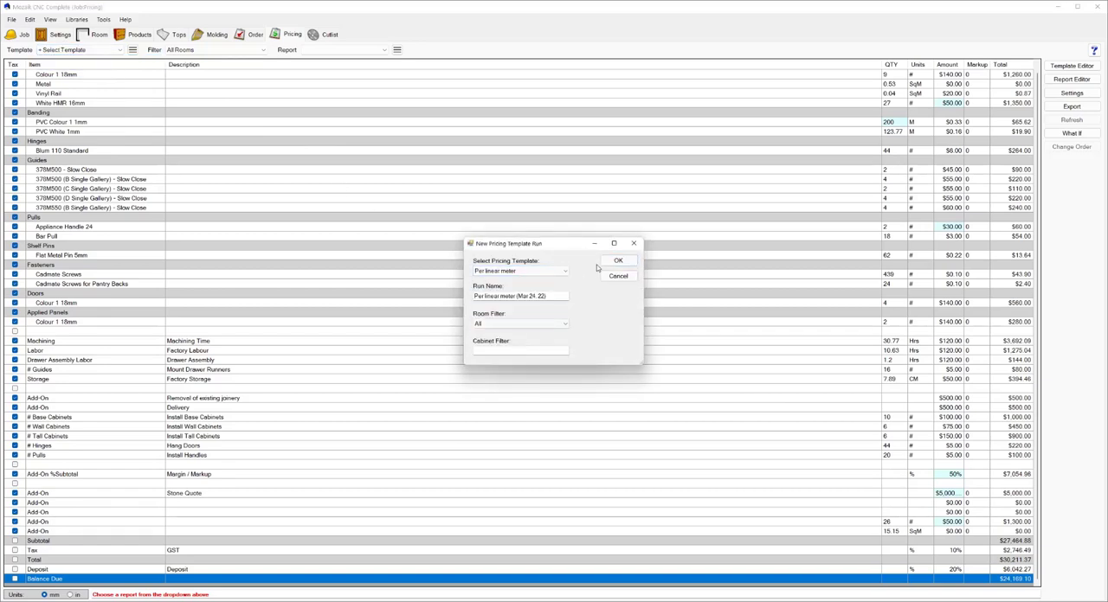
left_click(620, 260)
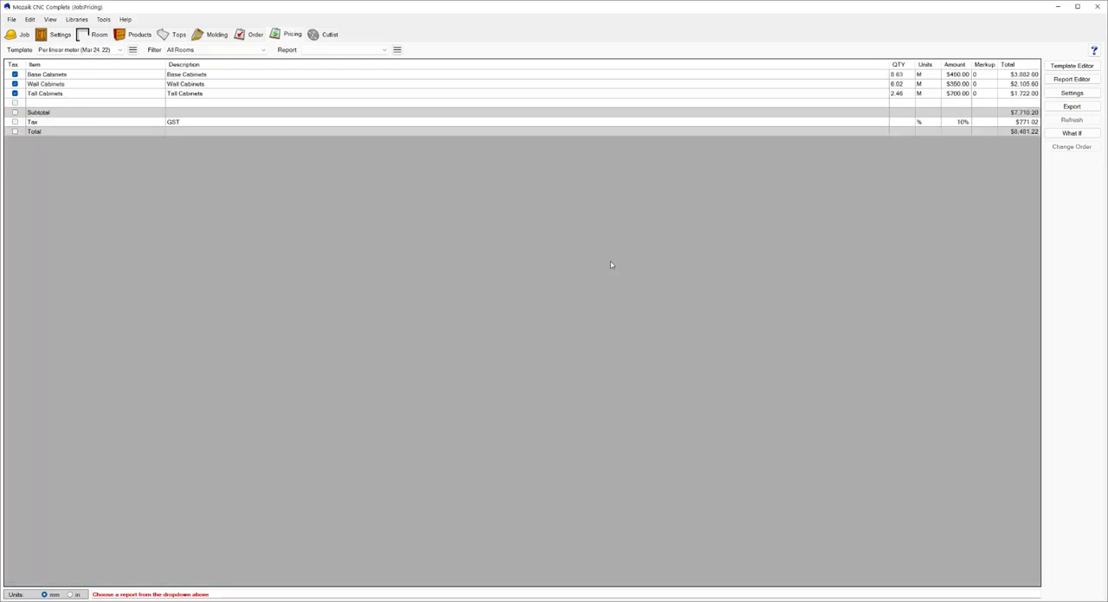
mouse_move(449, 76)
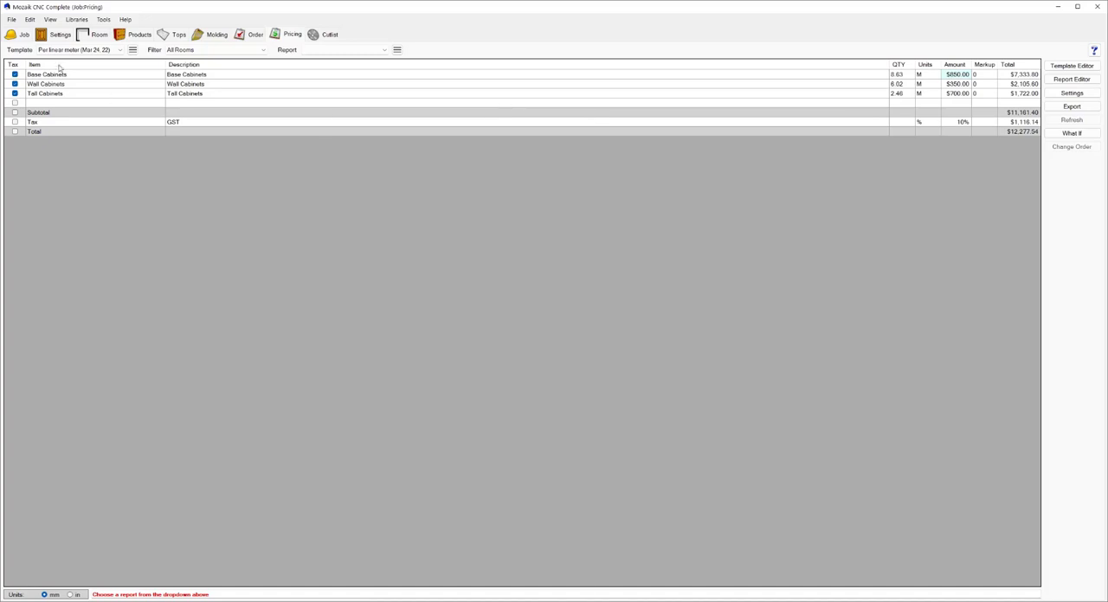
- Create a Materials + Markup pricing run and raise its %Subtotal markup to 300%
left_click(118, 48)
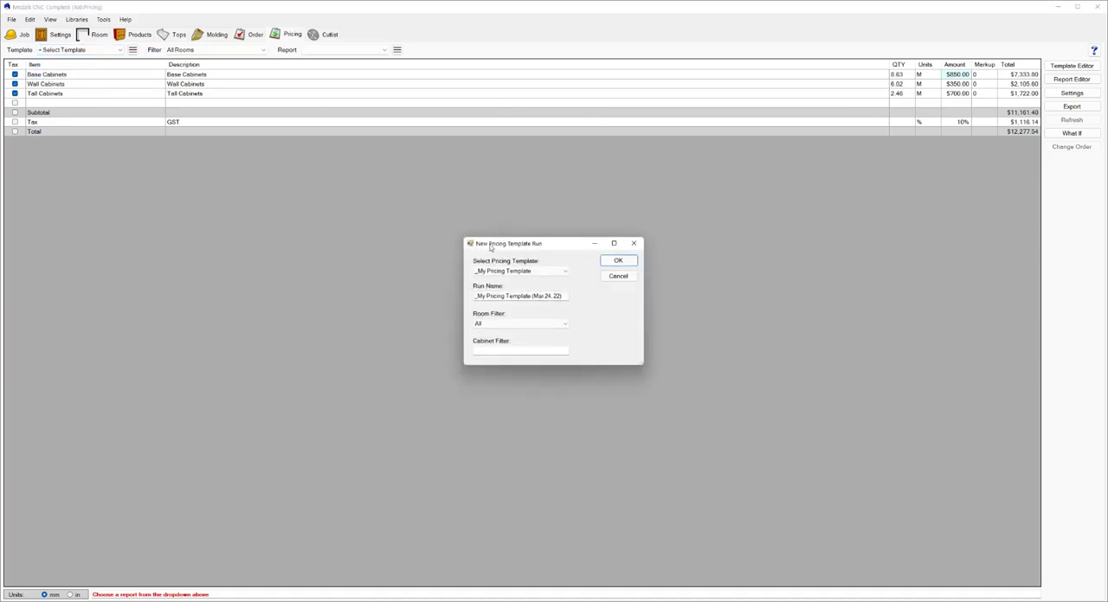
left_click(564, 270)
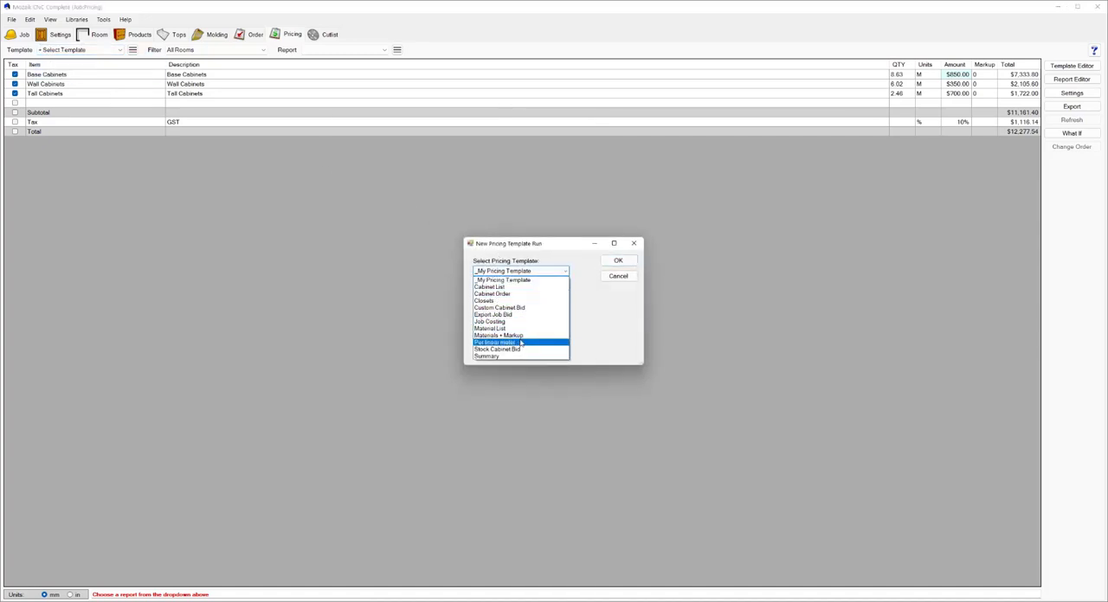
left_click(502, 336)
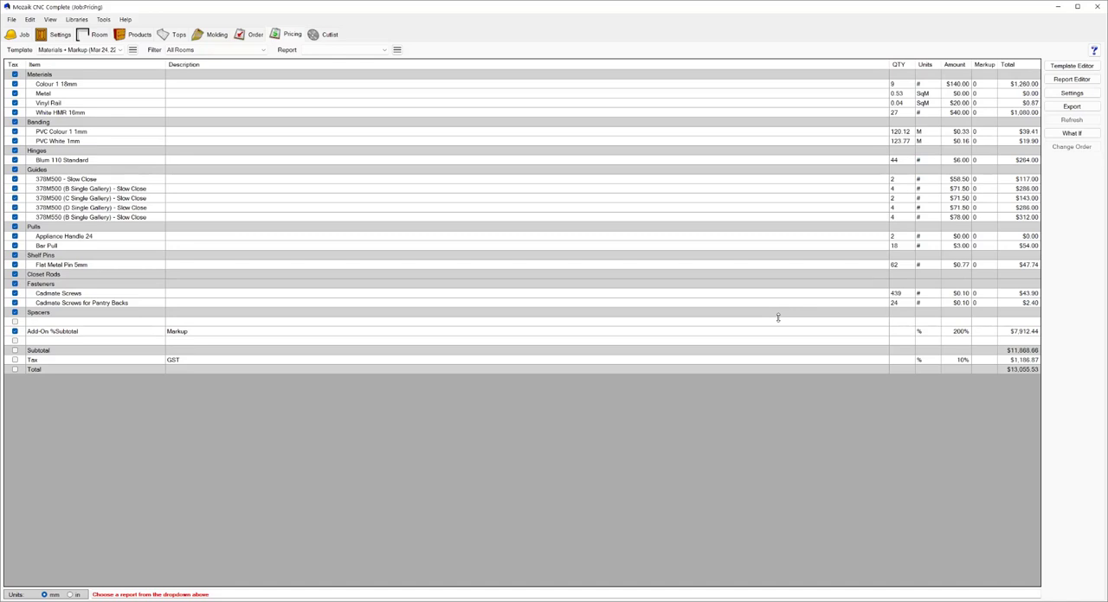
mouse_move(900, 323)
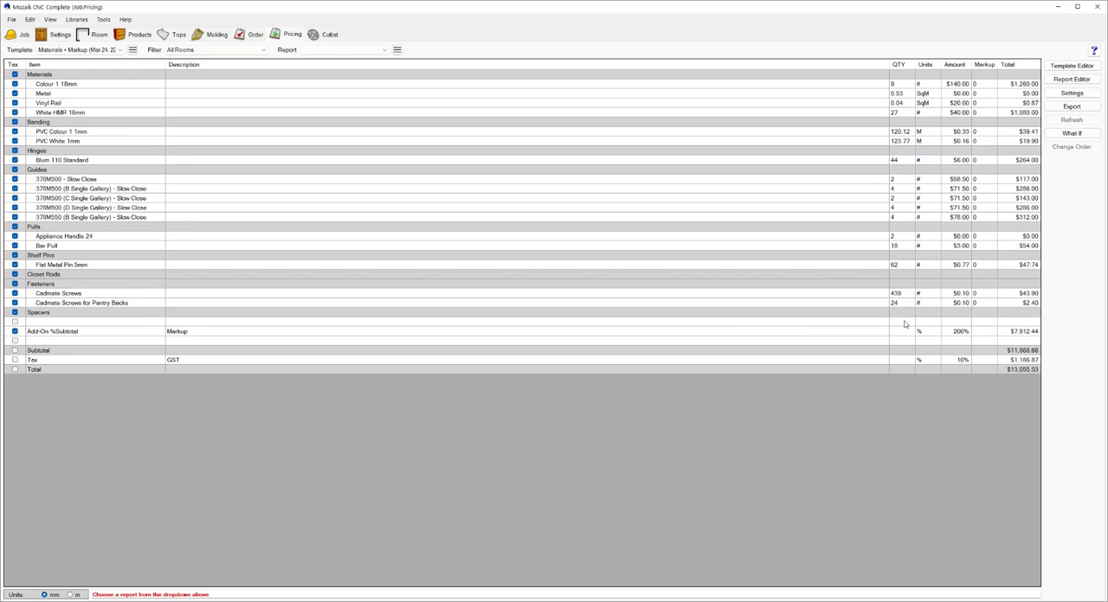
mouse_move(948, 194)
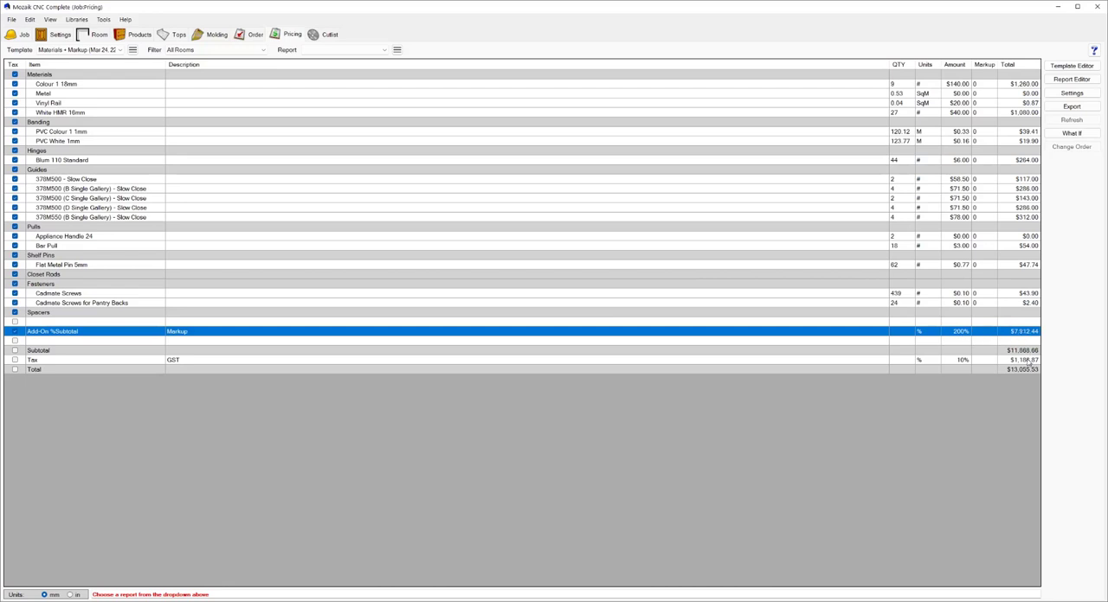
left_click(960, 333)
type("300")
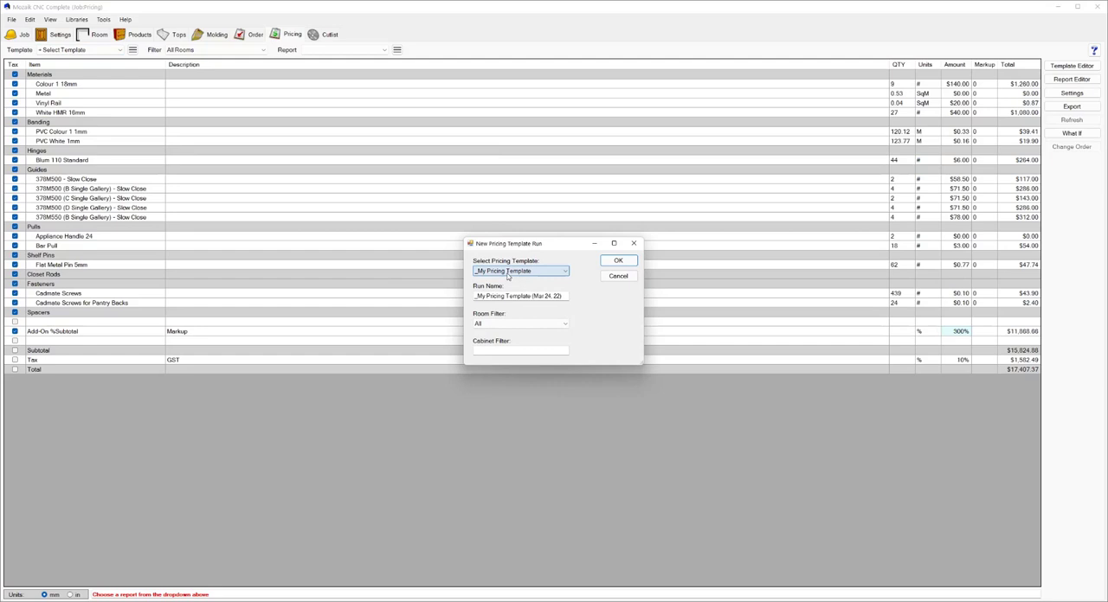
- Open the Pricing Templates editor showing My Pricing Template's items
left_click(564, 270)
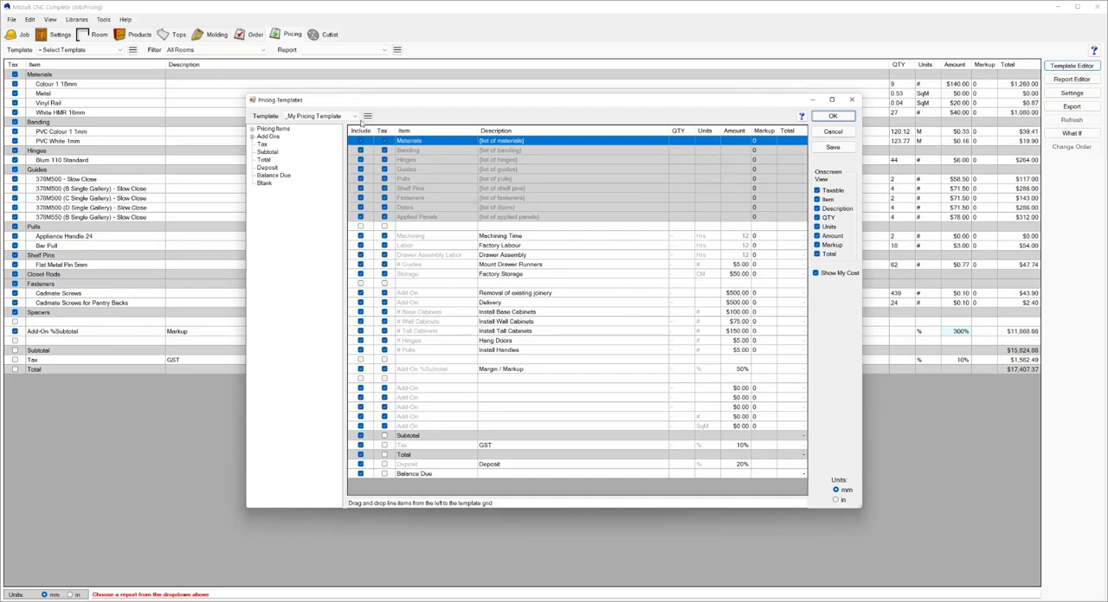
- Create an empty pricing template named Example and load it for editing
left_click(519, 350)
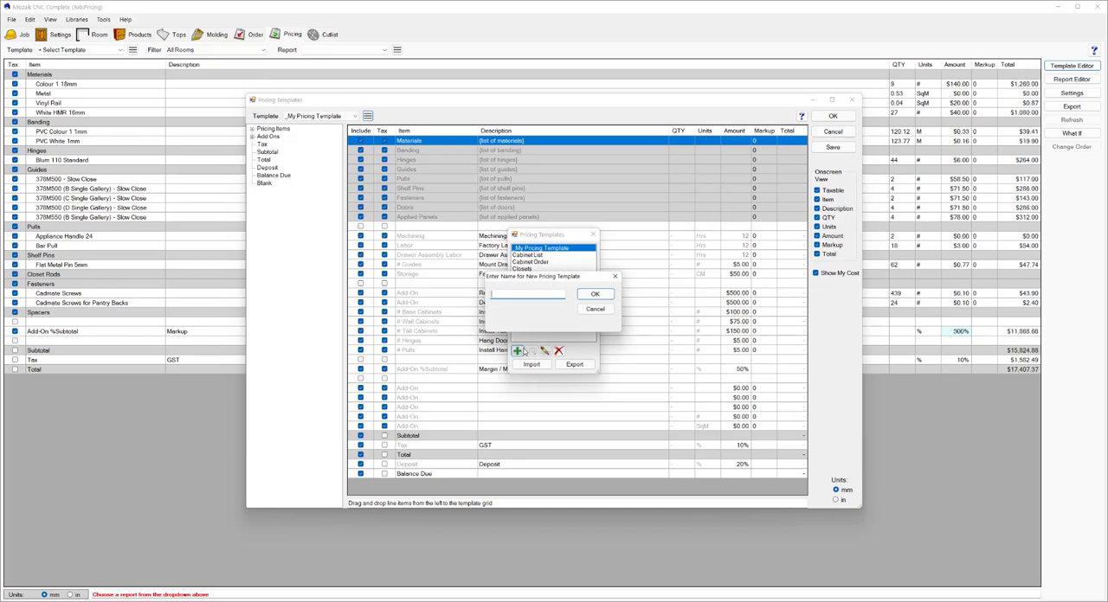
type("Example")
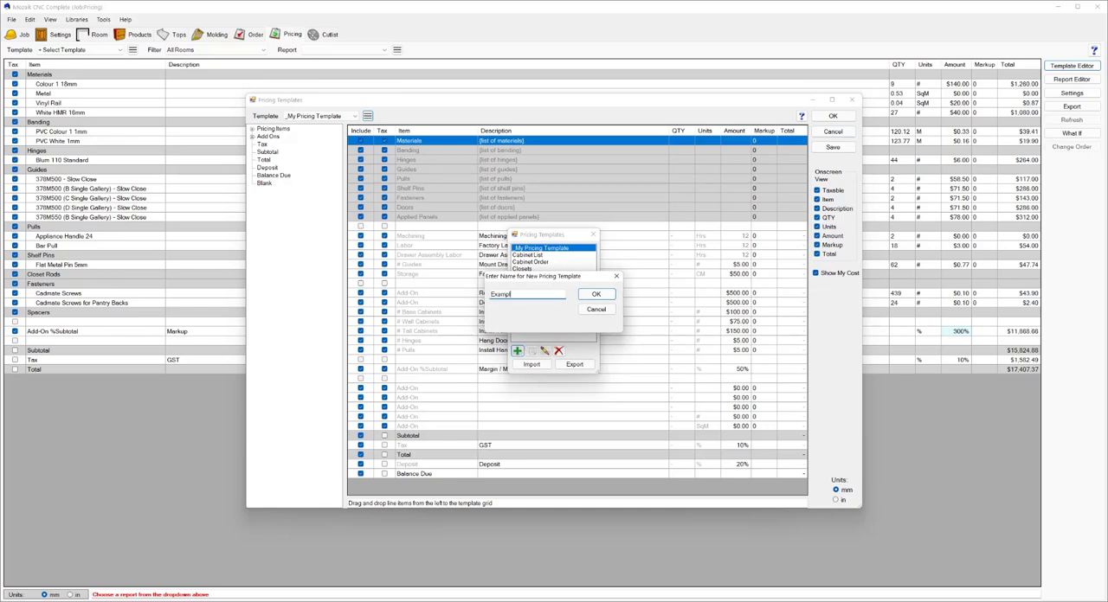
left_click(595, 295)
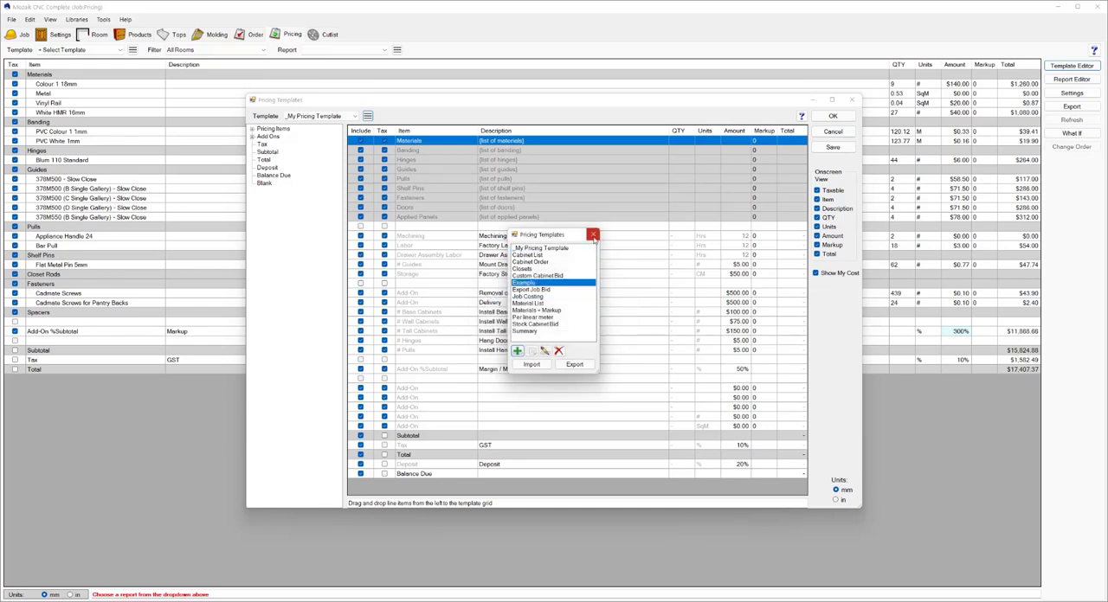
left_click(527, 282)
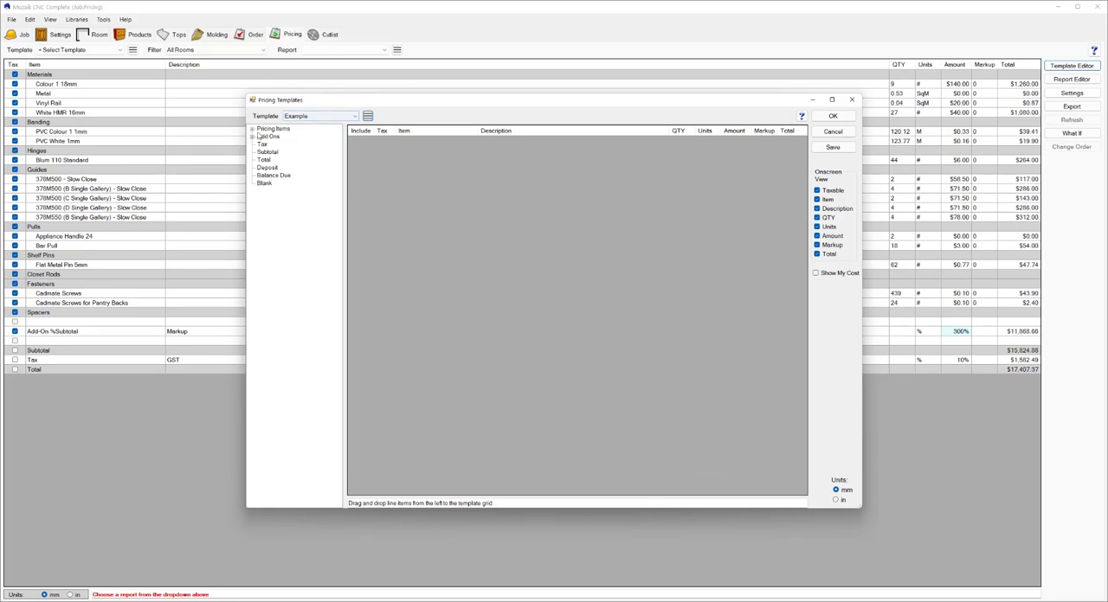
- Add the base cabinets pricing item and a percent-of-subtotal add-on to the Example template
left_click(273, 128)
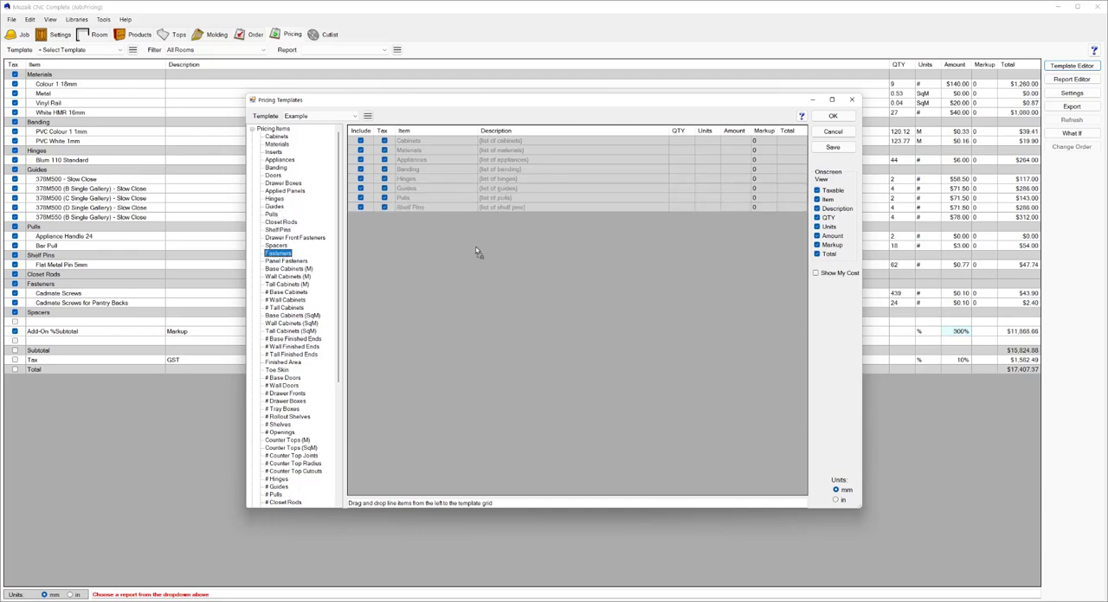
left_click(287, 269)
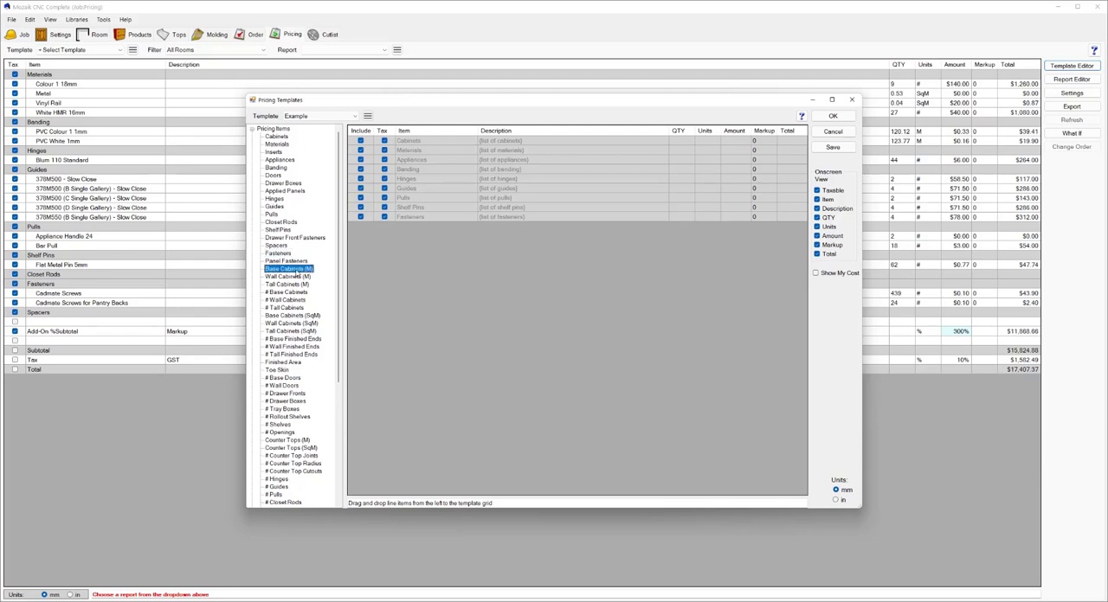
scroll("down", 3)
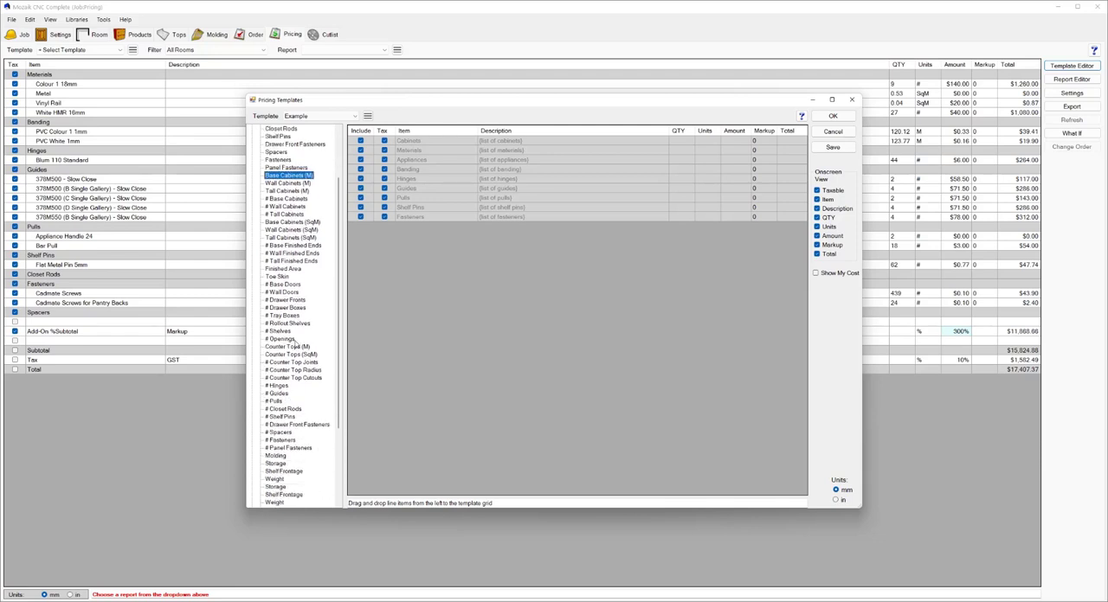
scroll("down", 3)
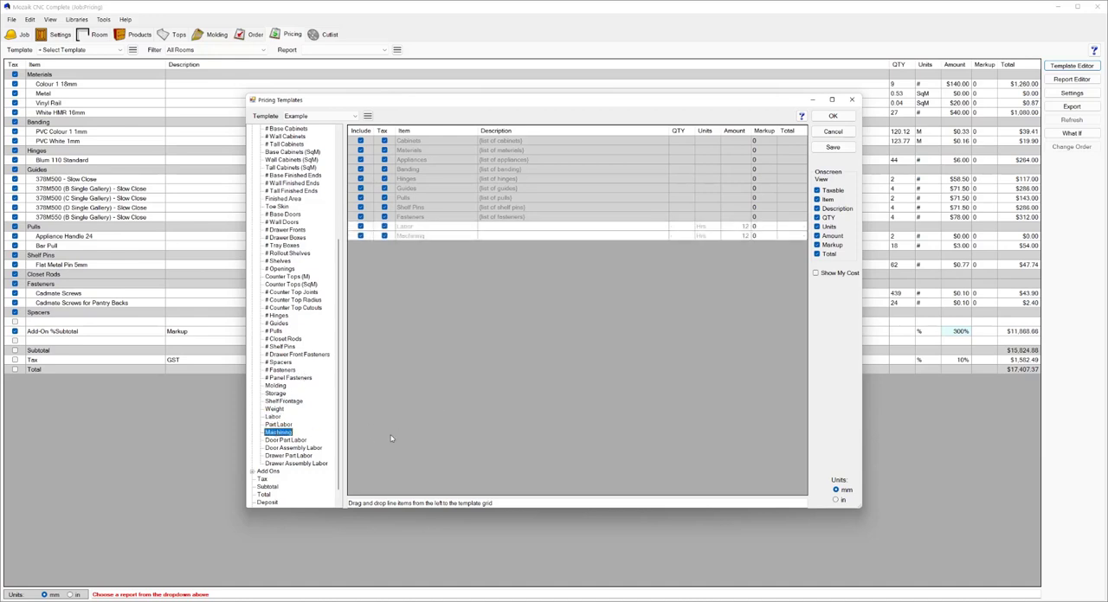
left_click(268, 471)
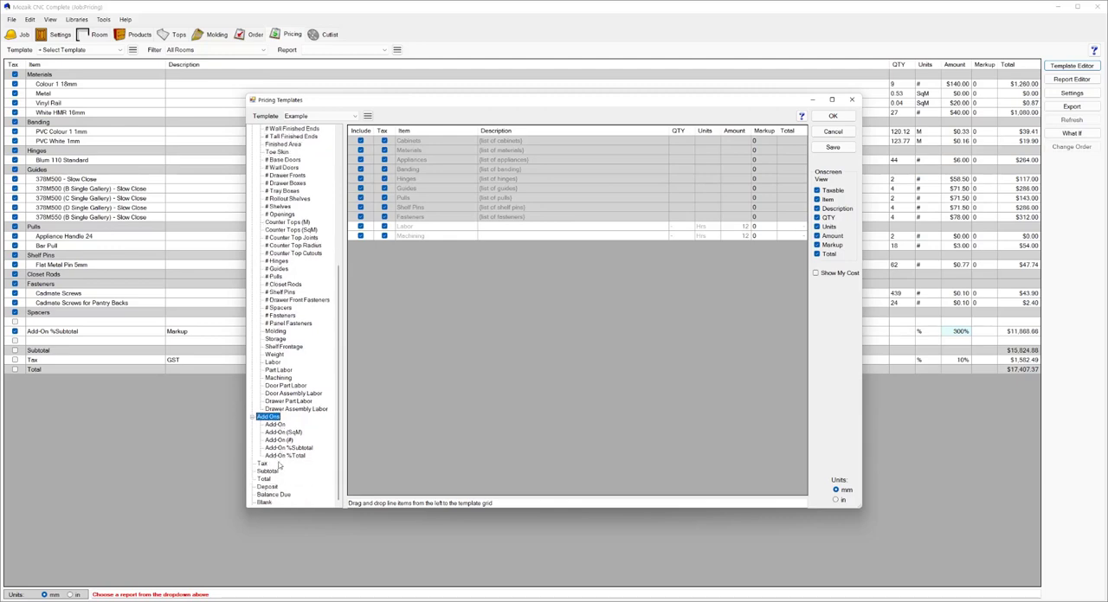
left_click(288, 446)
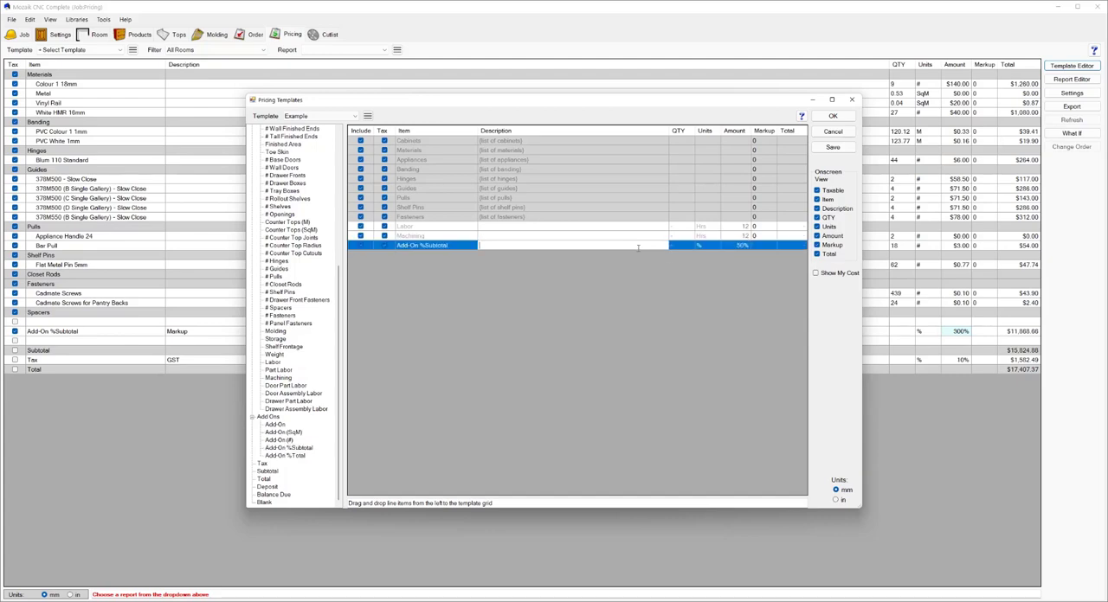
- Label the add-on as a markup, select the Total row and close the editor keeping changes
type("Markup")
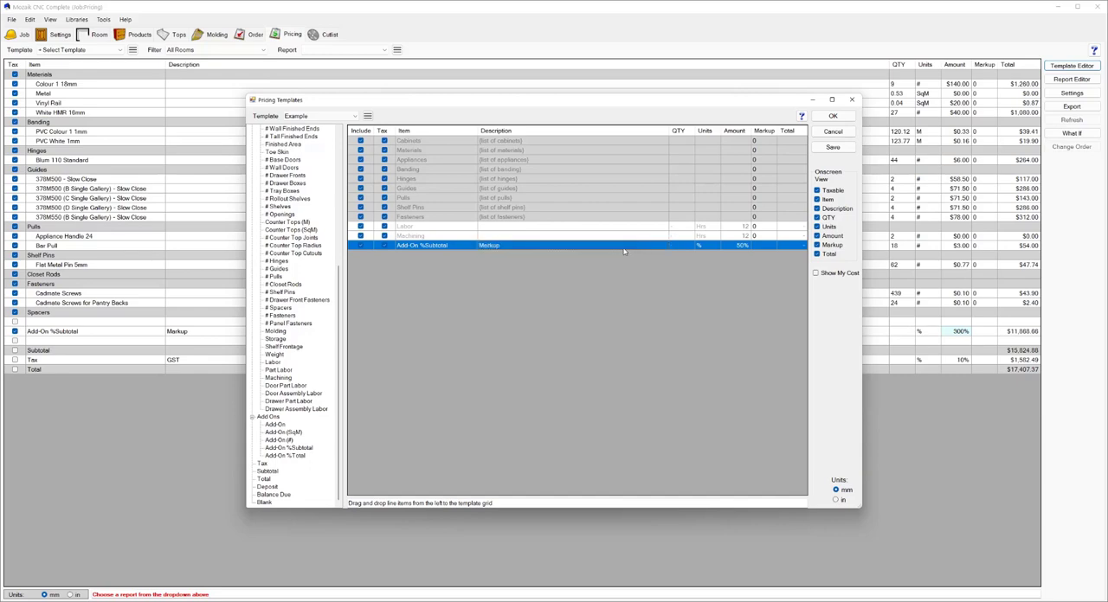
mouse_move(270, 475)
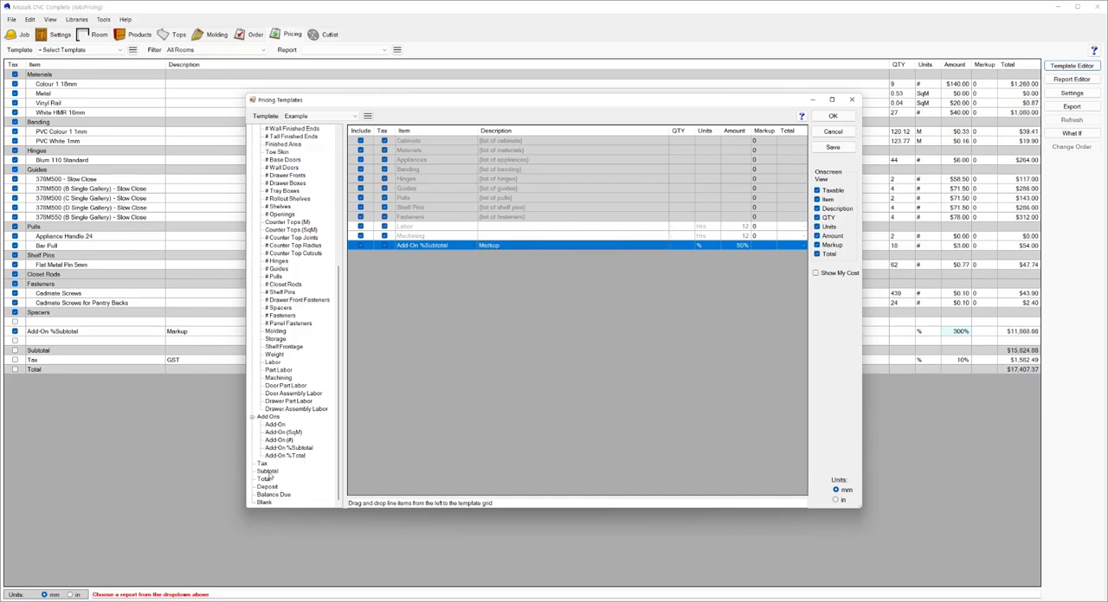
left_click(266, 471)
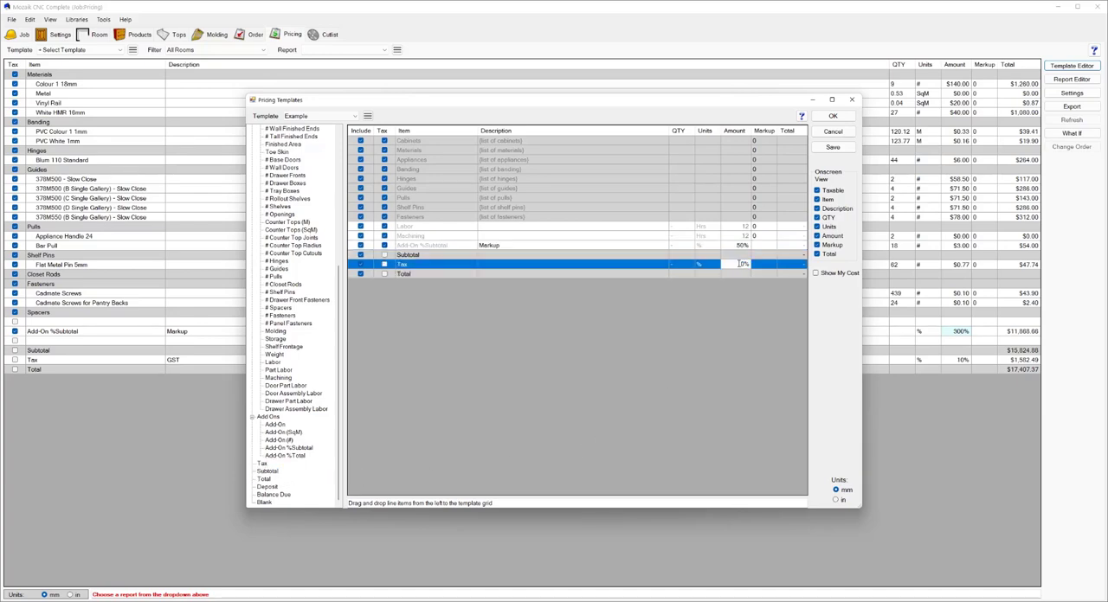
left_click(405, 273)
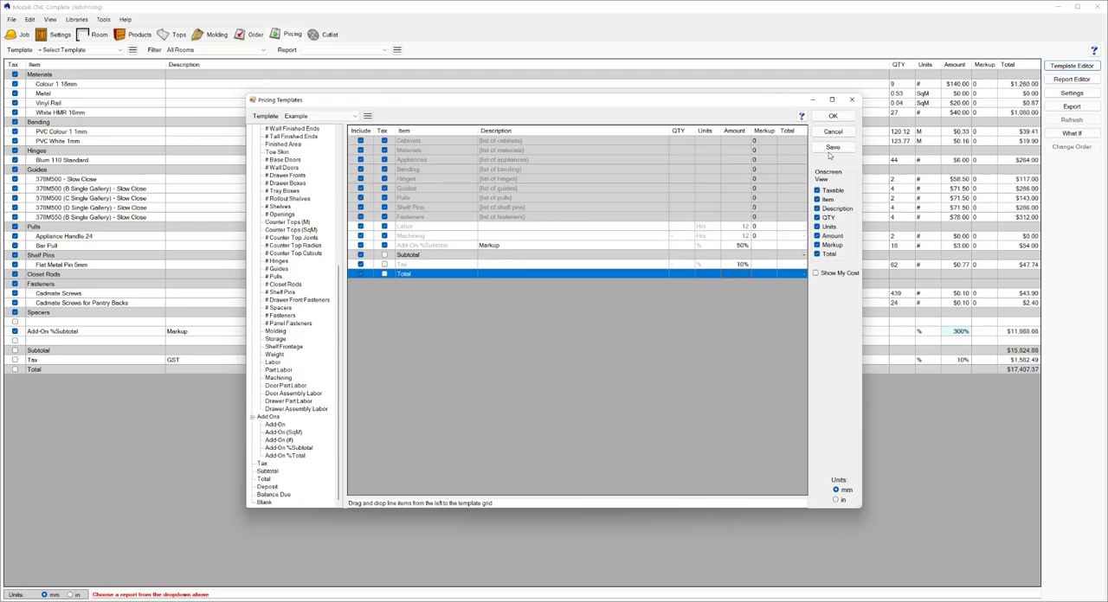
left_click(833, 115)
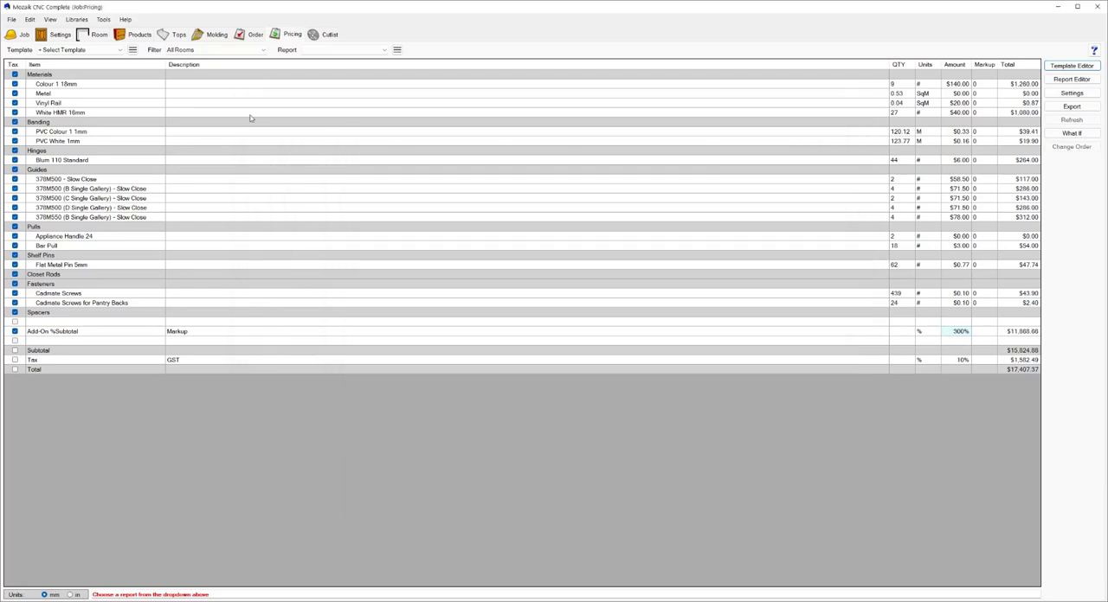
- Apply the Example pricing template to the job so cabinets and materials are listed
left_click(117, 48)
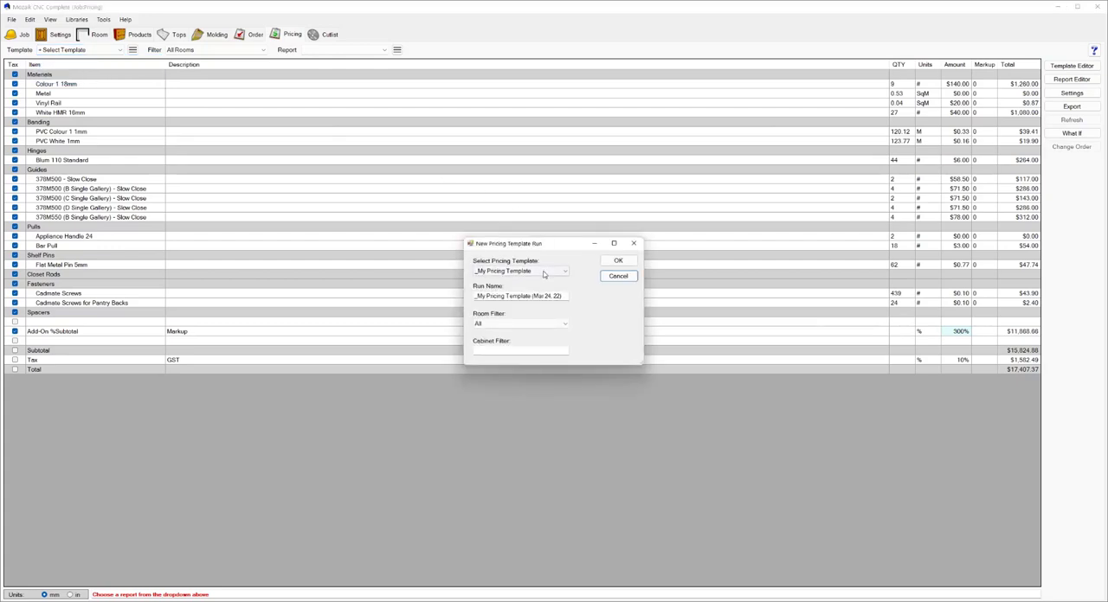
left_click(564, 270)
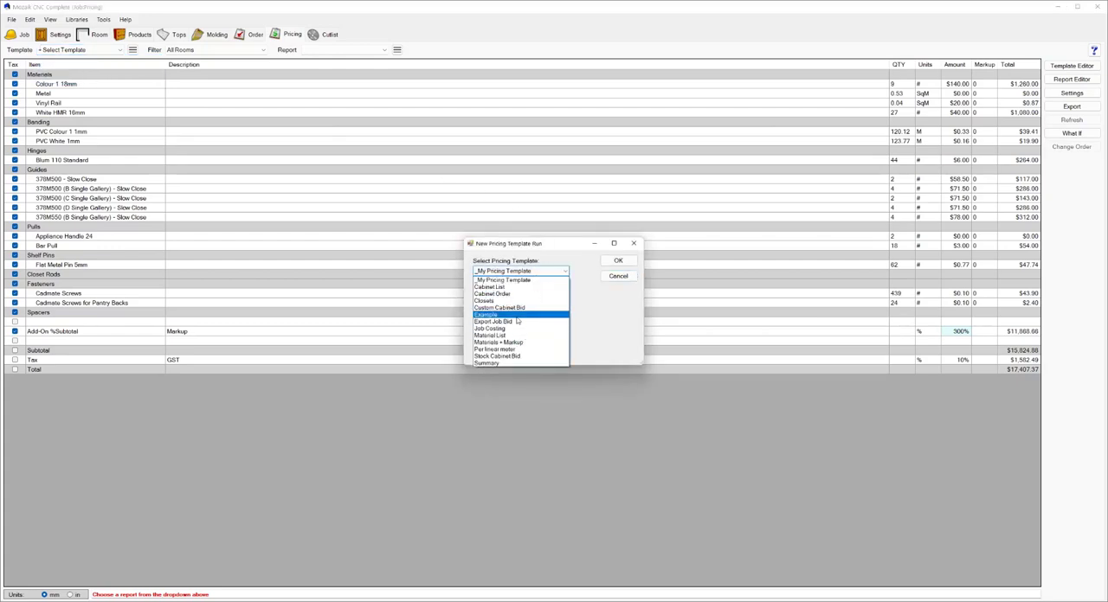
left_click(618, 260)
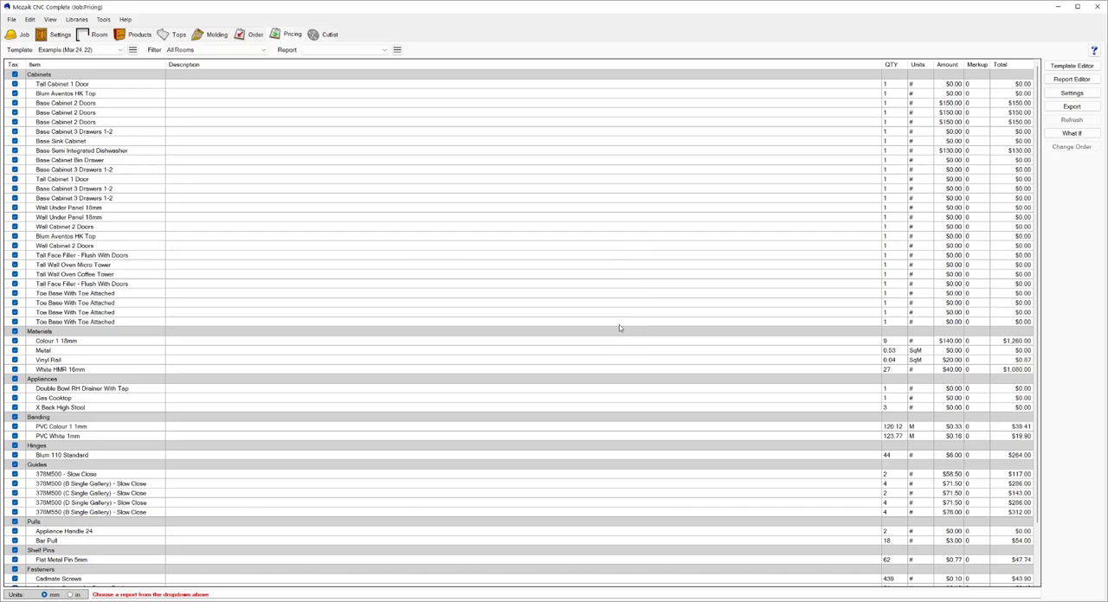
mouse_move(224, 90)
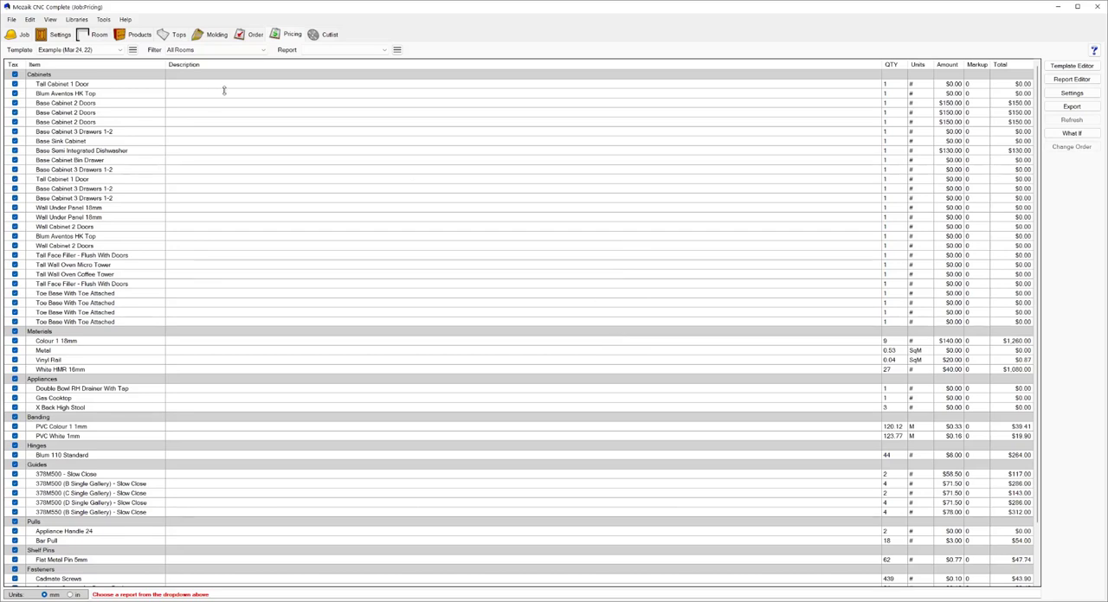
- Scroll through the priced grid to see labour, markup, subtotal, tax and total rows
scroll("down", 3)
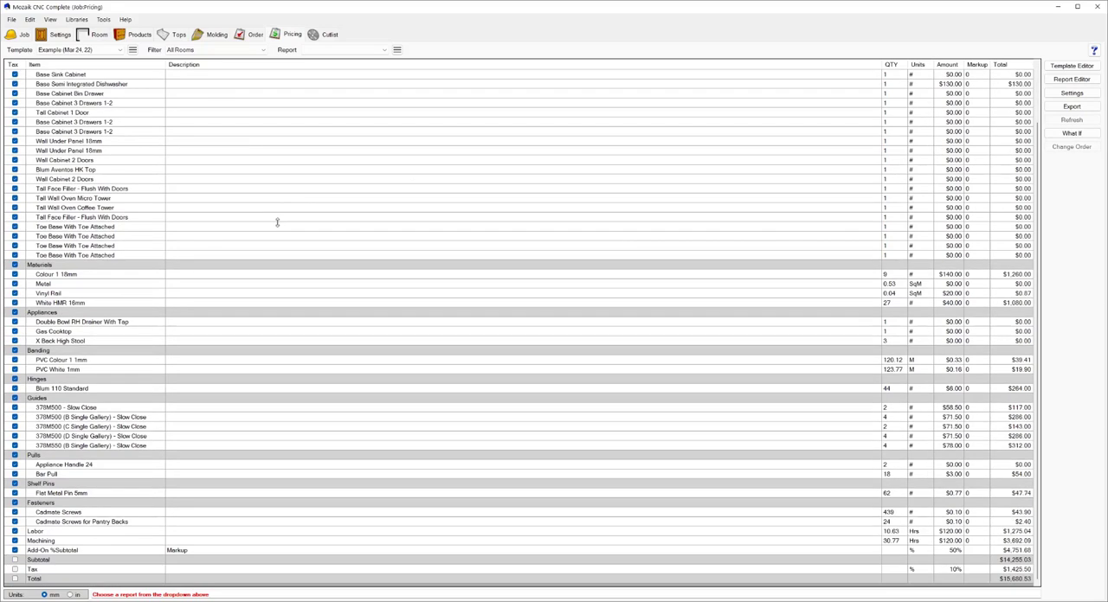
mouse_move(232, 367)
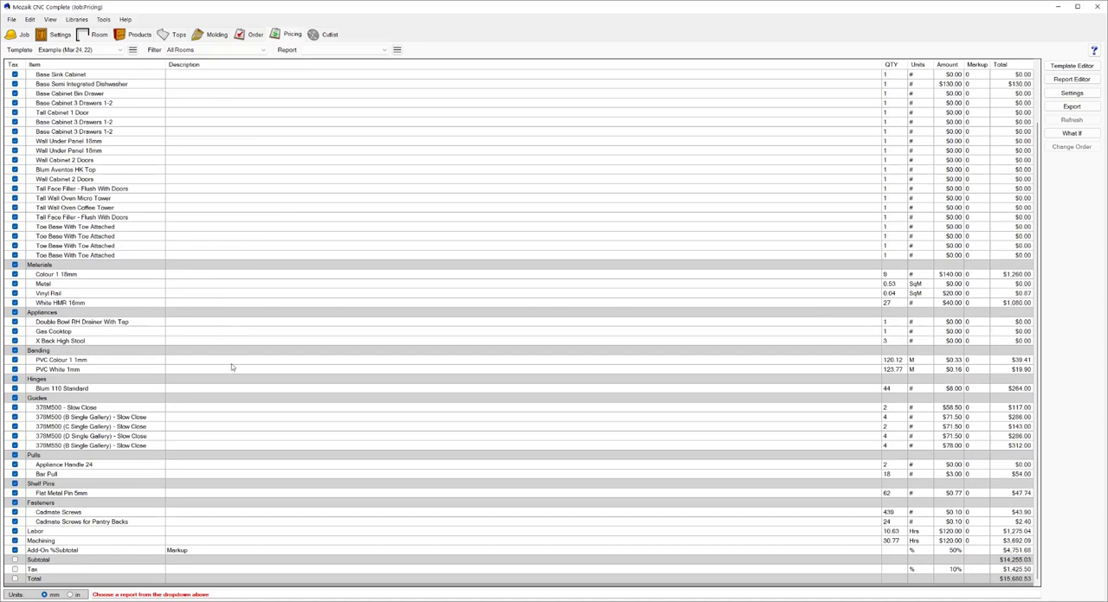
mouse_move(245, 481)
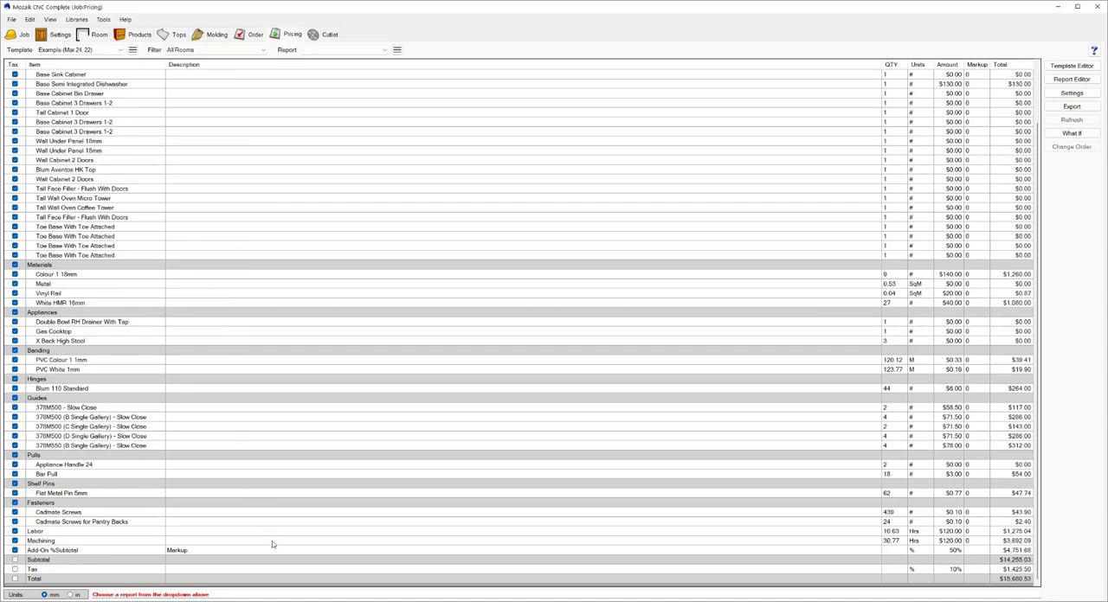
mouse_move(277, 565)
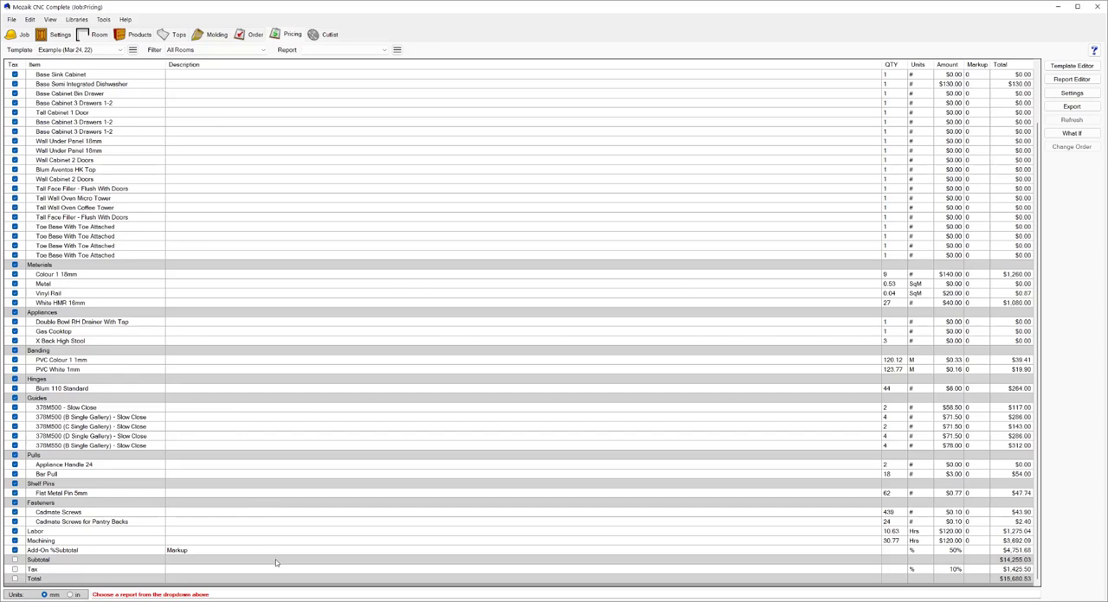
mouse_move(662, 566)
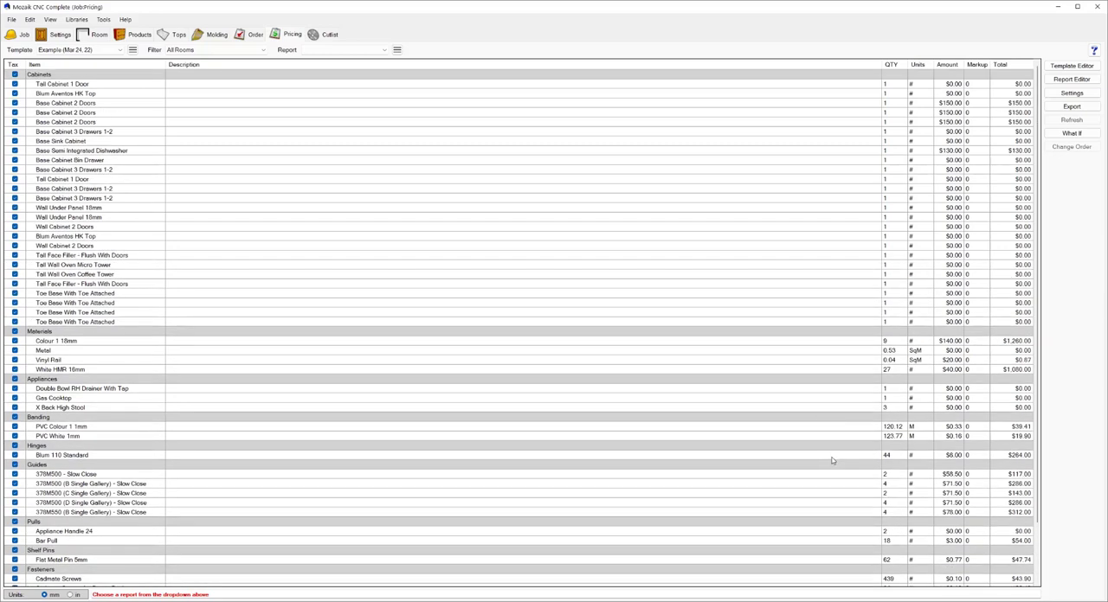
mouse_move(921, 190)
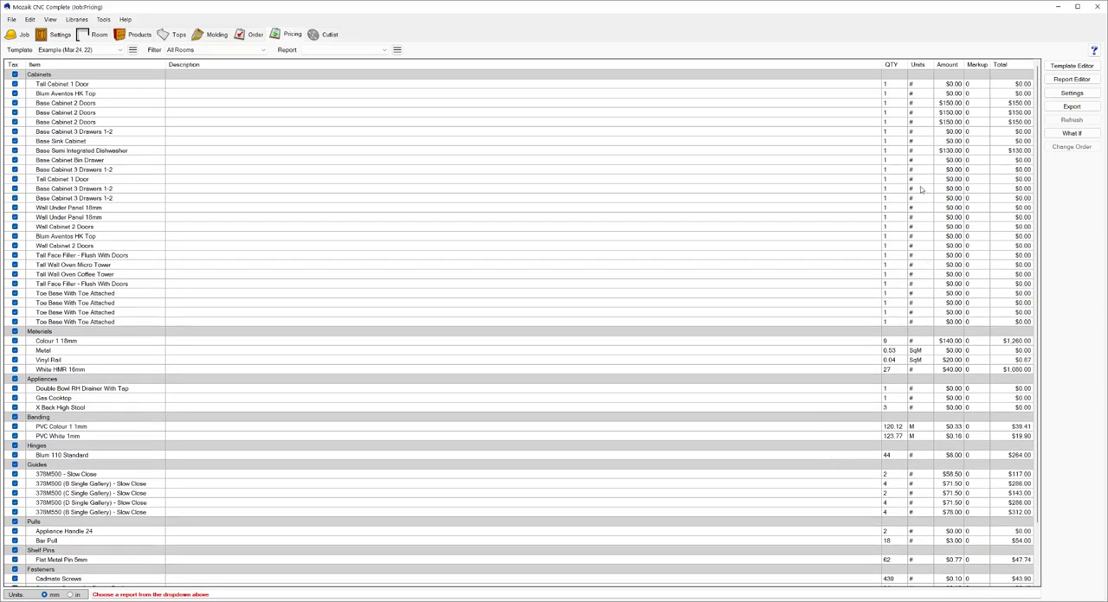
mouse_move(955, 149)
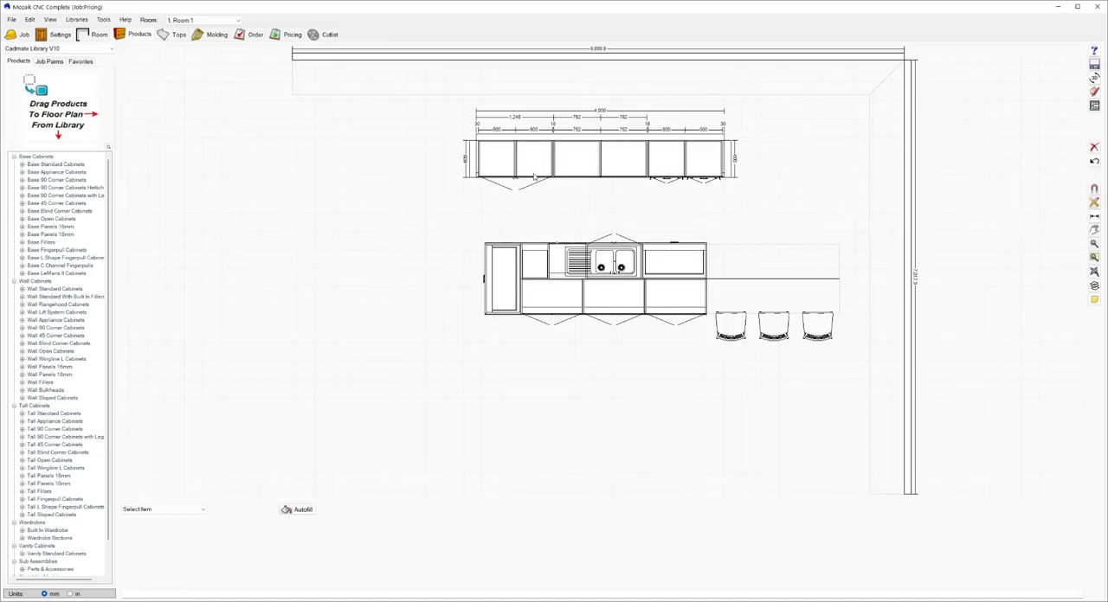
- Review the tall single-door cabinet's product price settings, then return to the Example pricing sheet
left_click(530, 159)
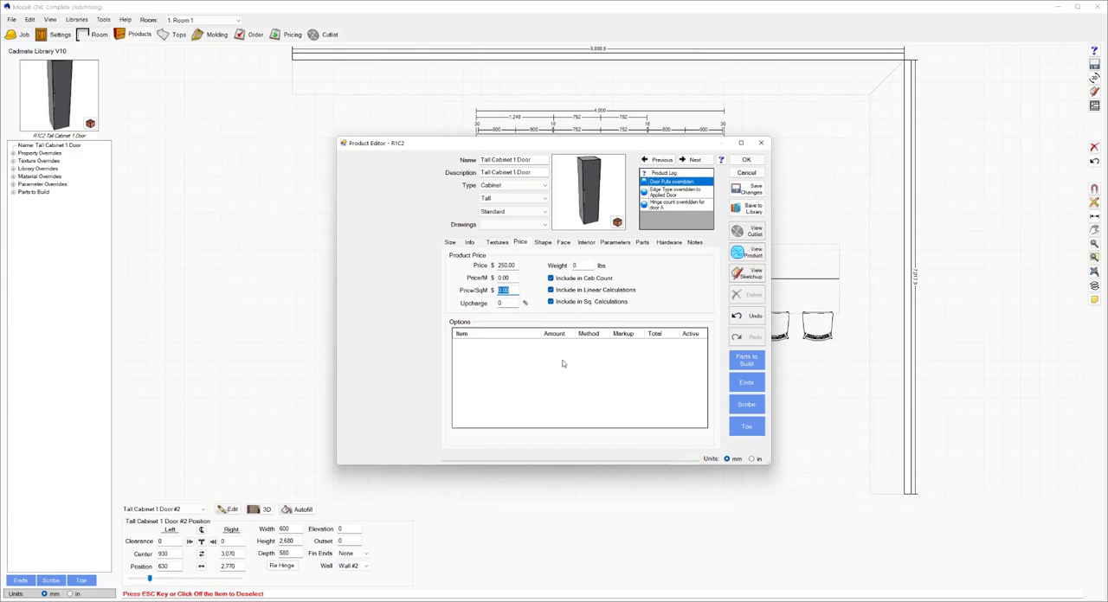
left_click(746, 159)
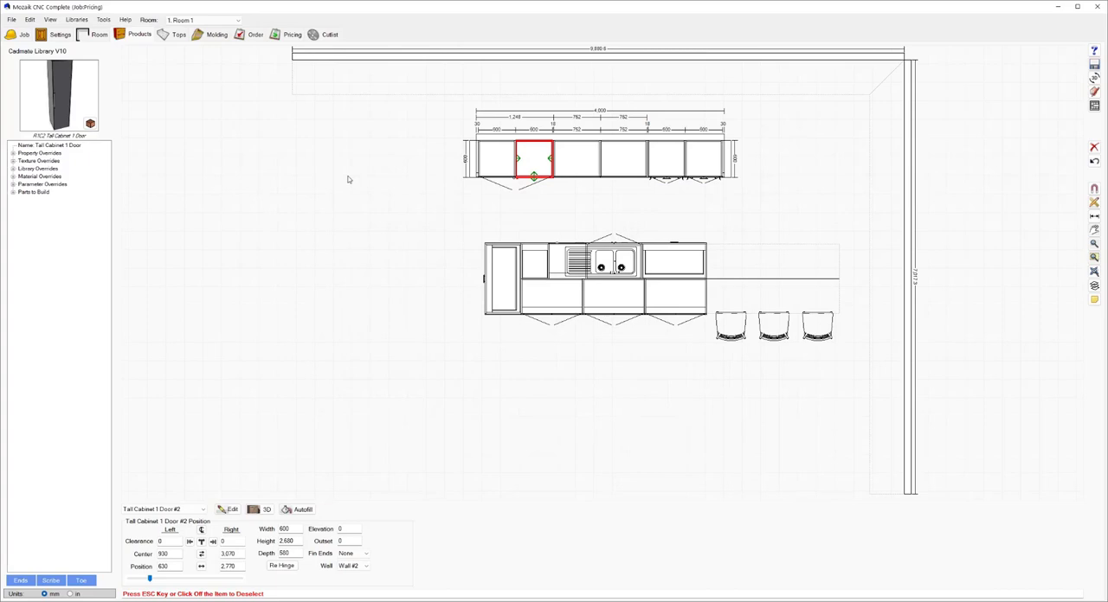
left_click(291, 35)
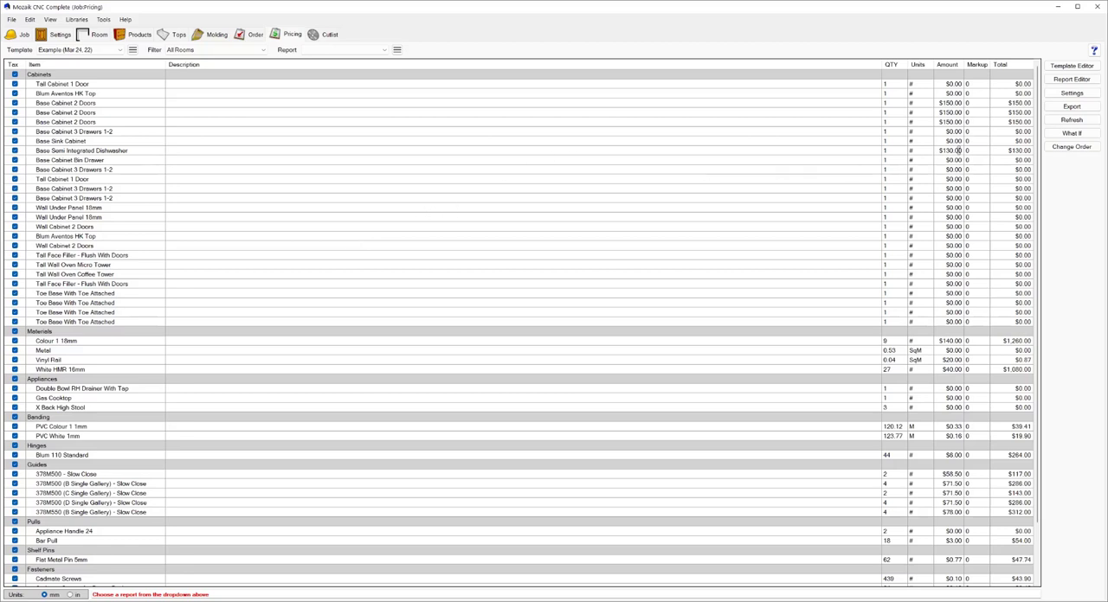
- Bring up the Pricing Settings dialog from the right-hand Pricing panel
left_click(1072, 94)
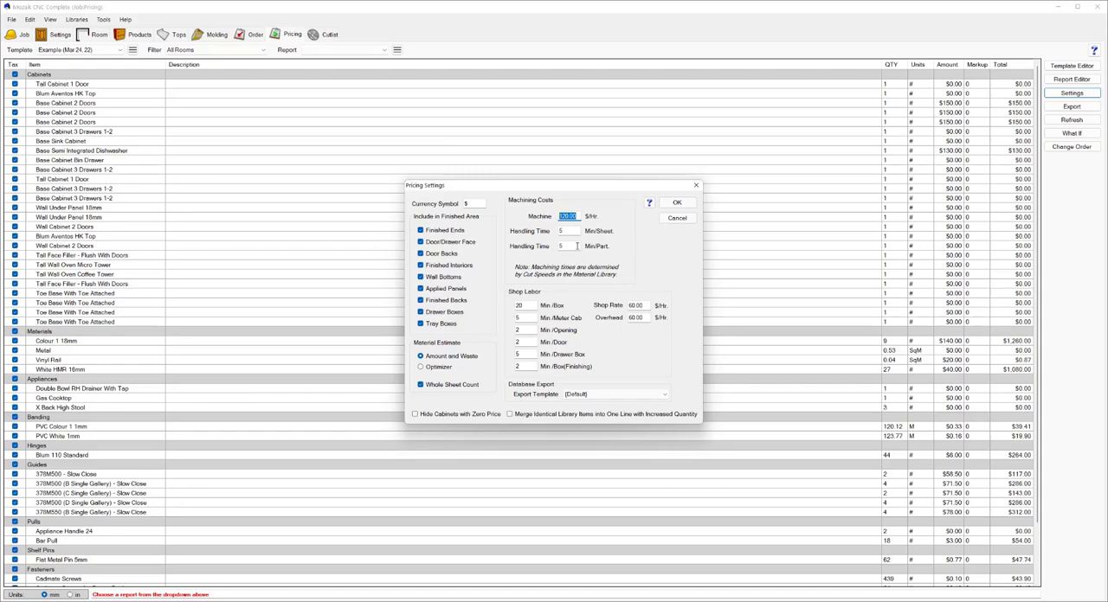
- Stop counting door backs and drawer boxes as finished area, adjust material estimates, confirm, and bring up What If
left_click(563, 246)
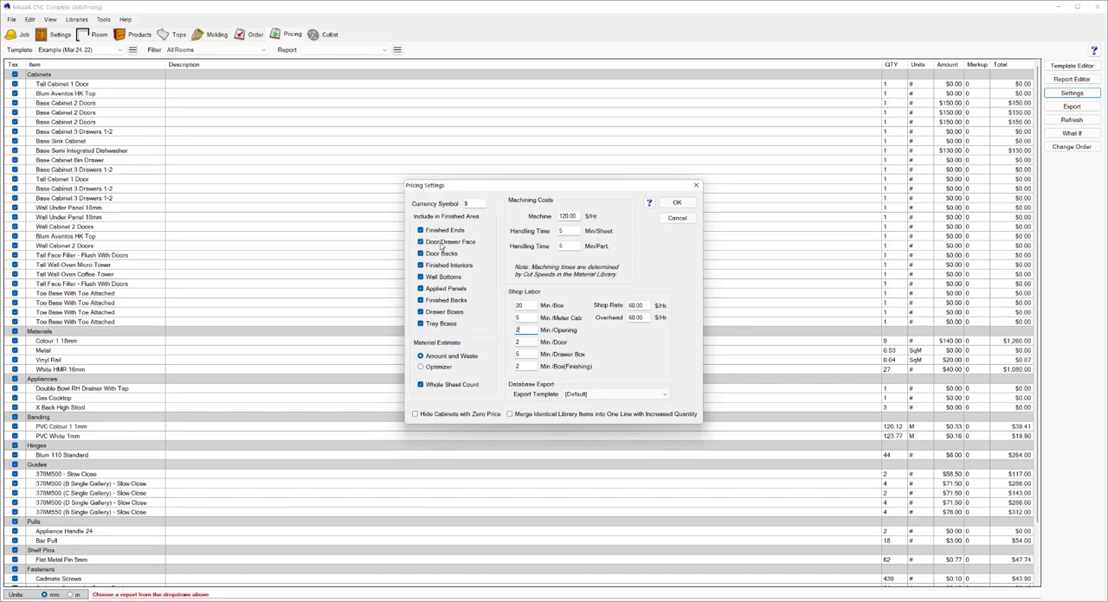
left_click(420, 253)
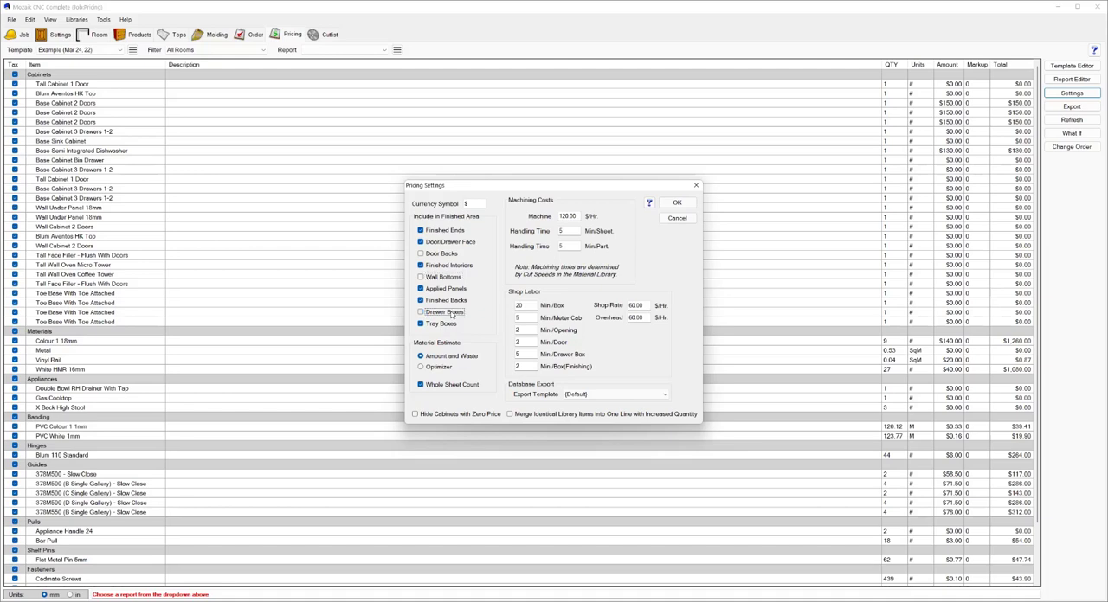
left_click(422, 312)
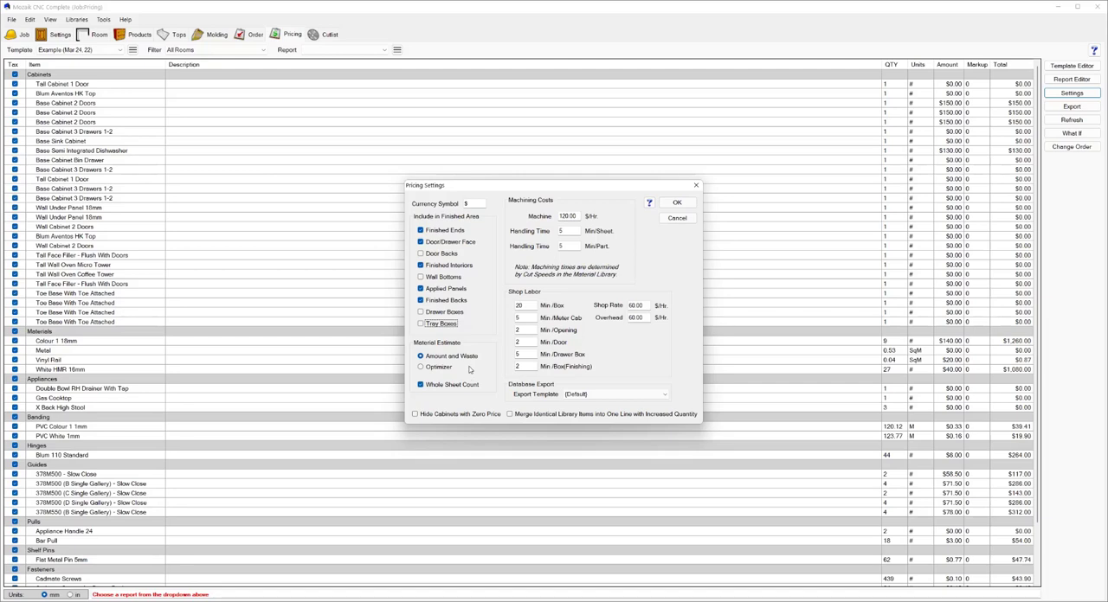
mouse_move(454, 397)
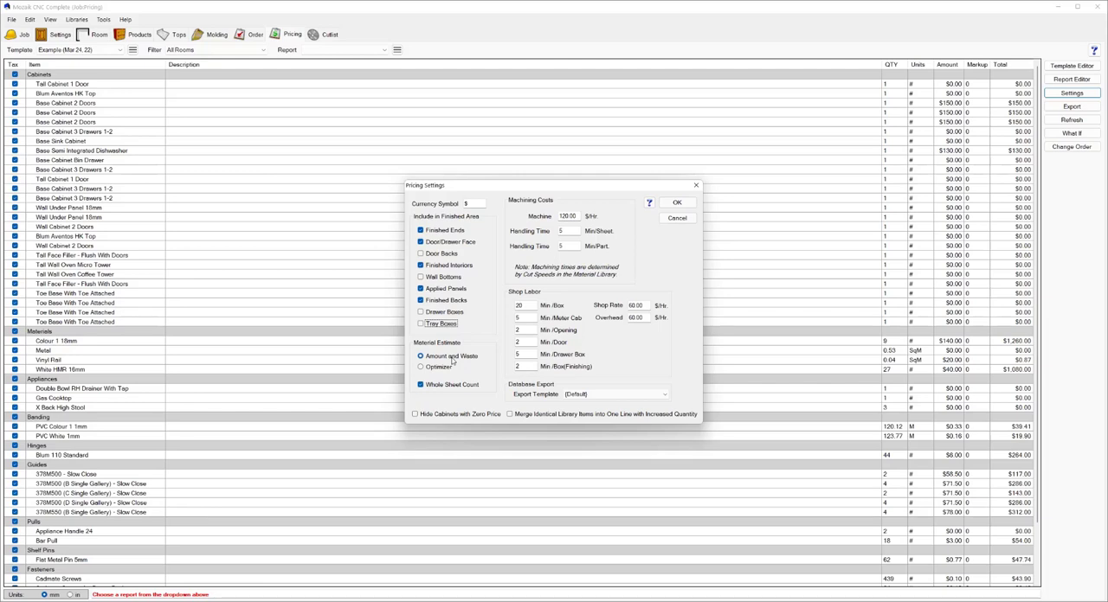
left_click(423, 367)
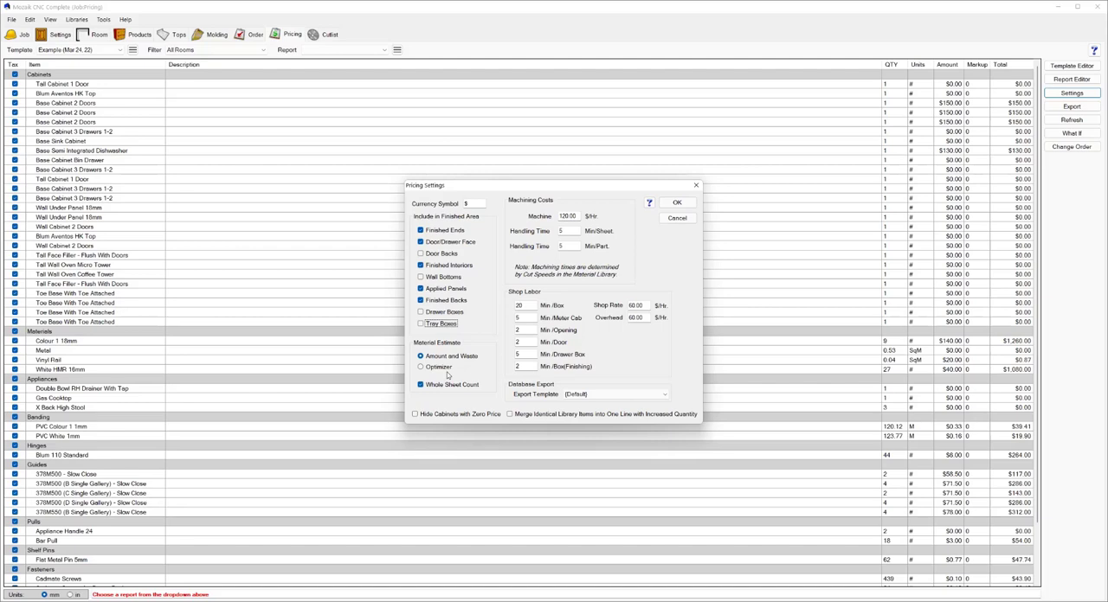
mouse_move(447, 415)
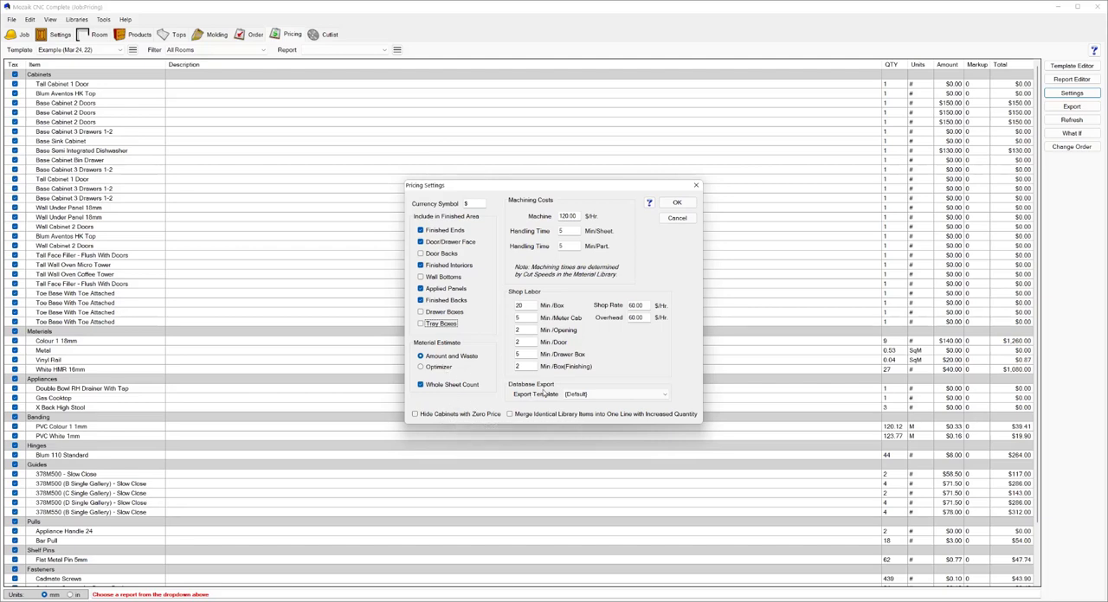
left_click(678, 202)
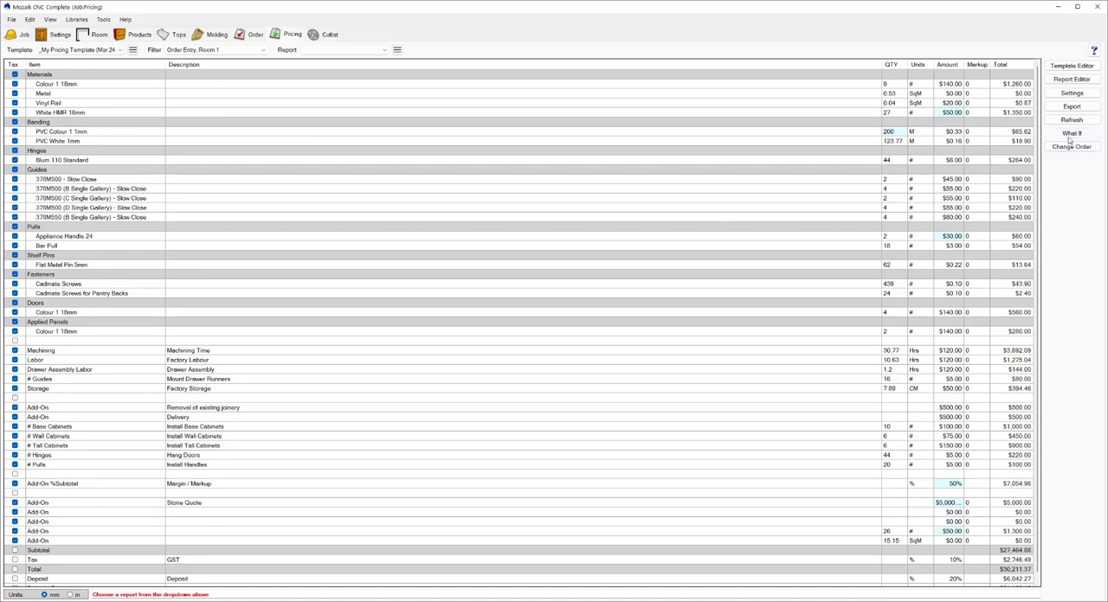
left_click(1072, 132)
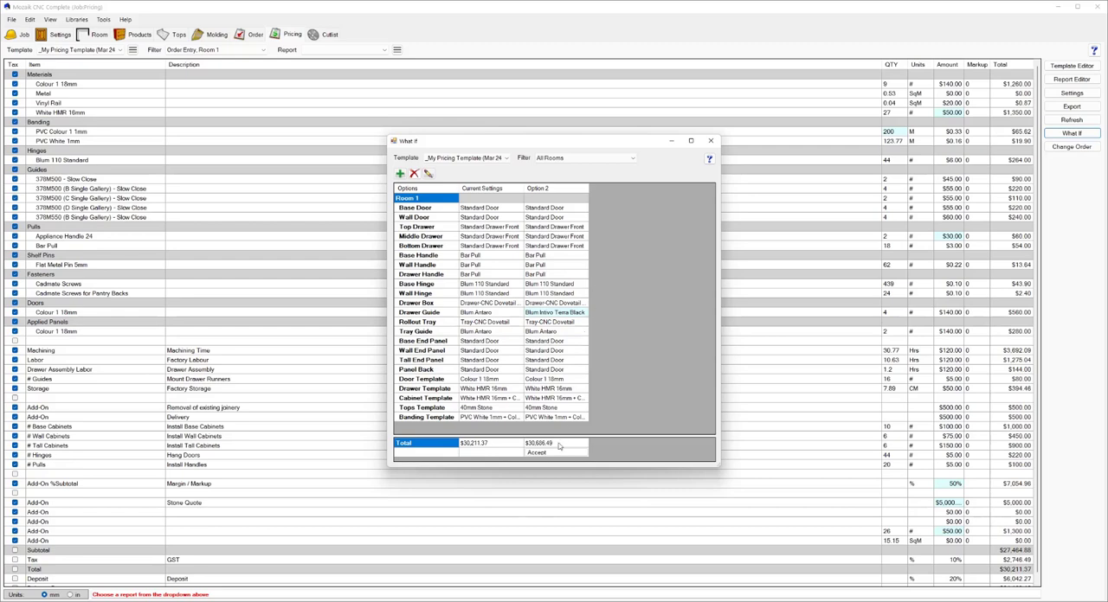
mouse_move(492, 443)
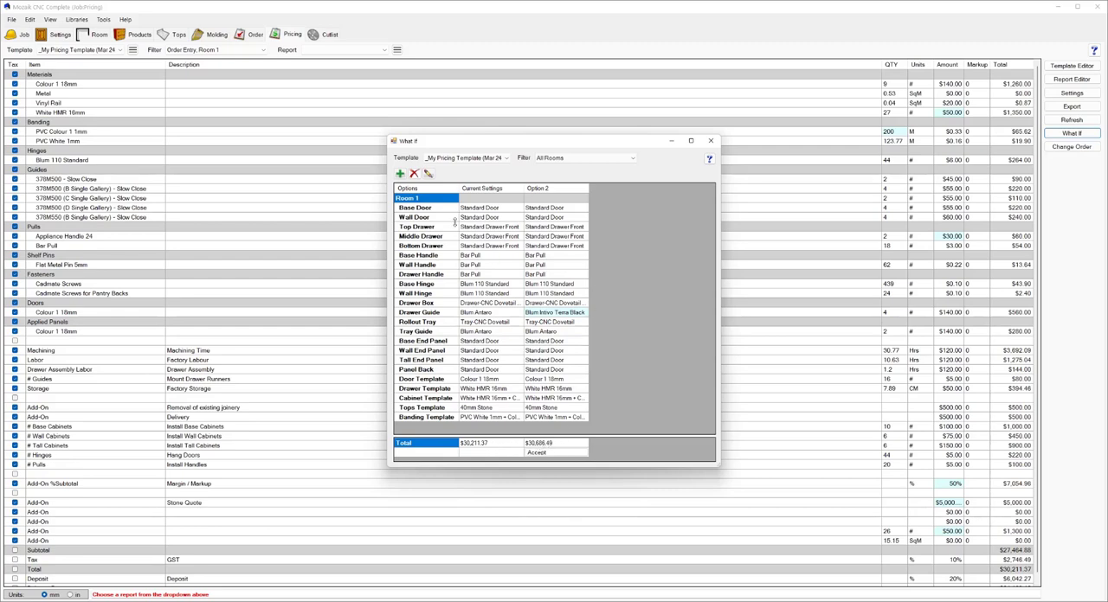
- Add Option 3 with black Blum drawer guides and Shaker doors, accept it and update the job settings to match
left_click(400, 173)
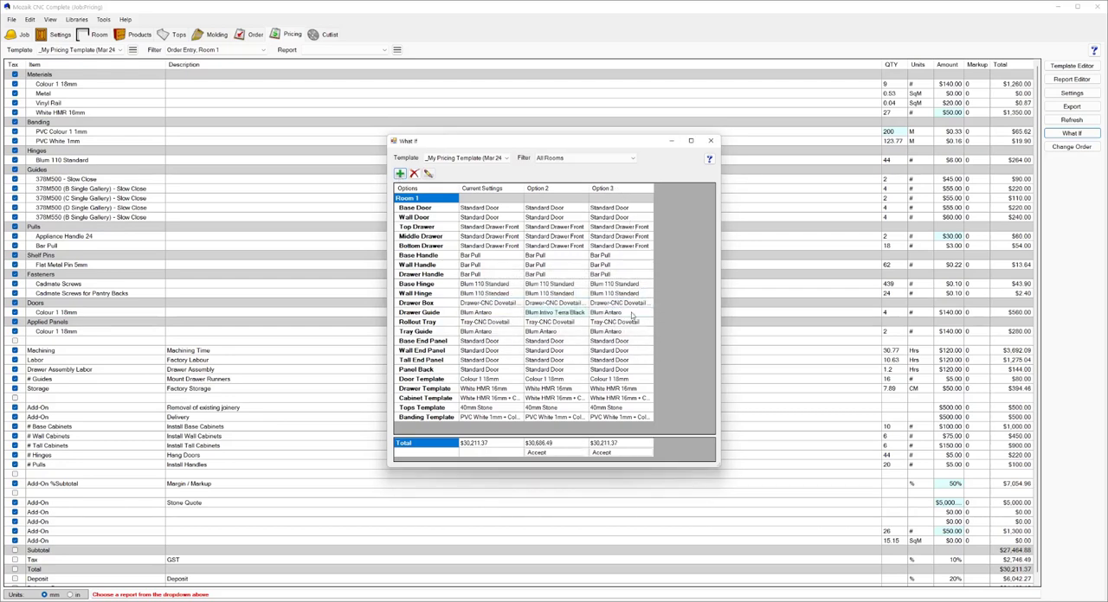
left_click(561, 348)
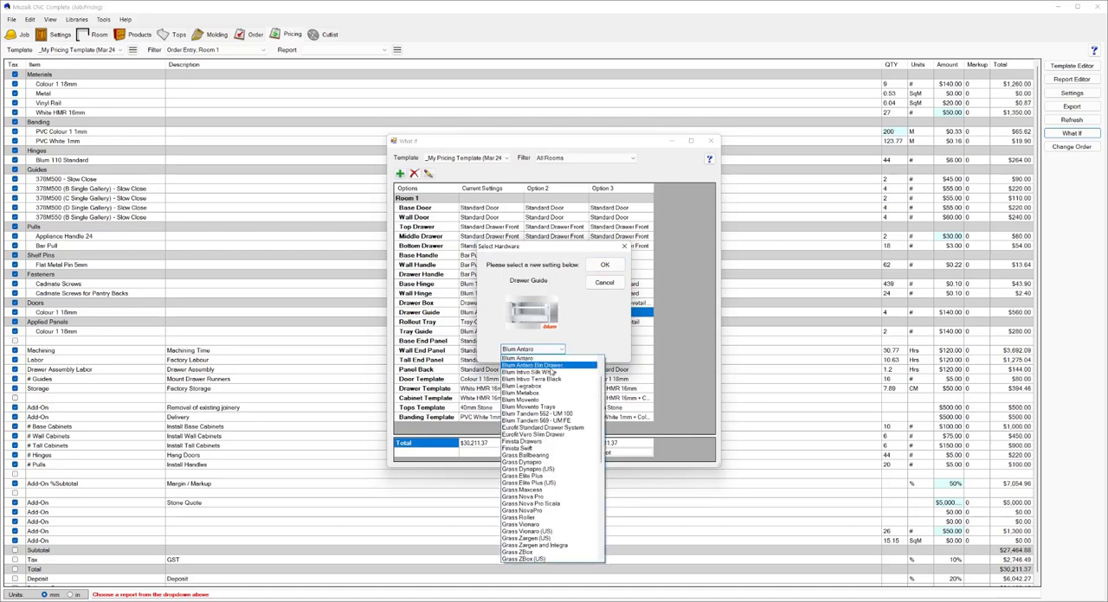
left_click(530, 379)
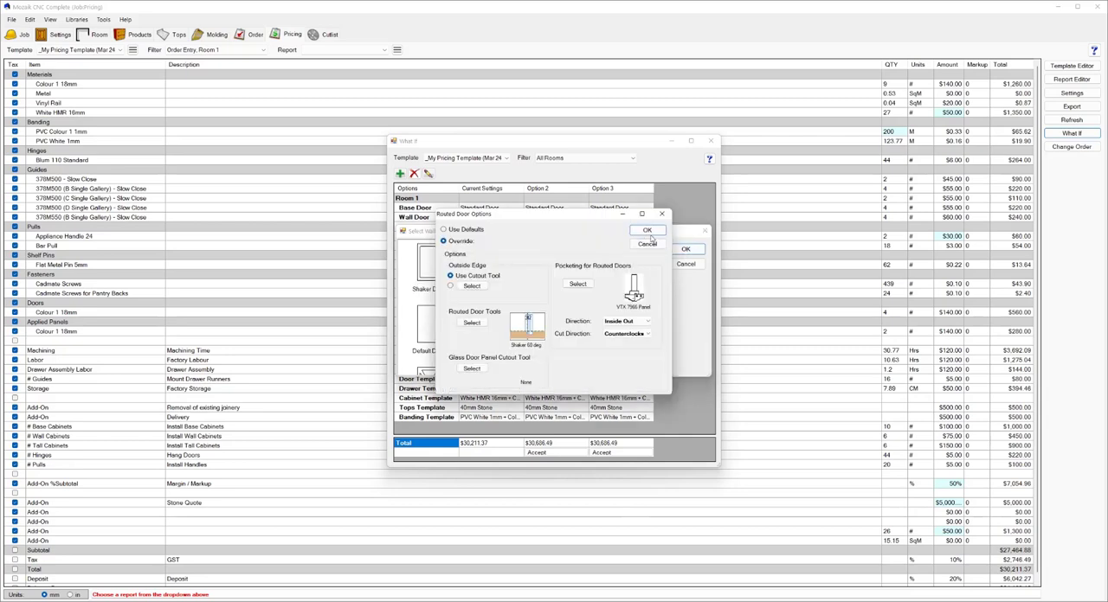
left_click(646, 230)
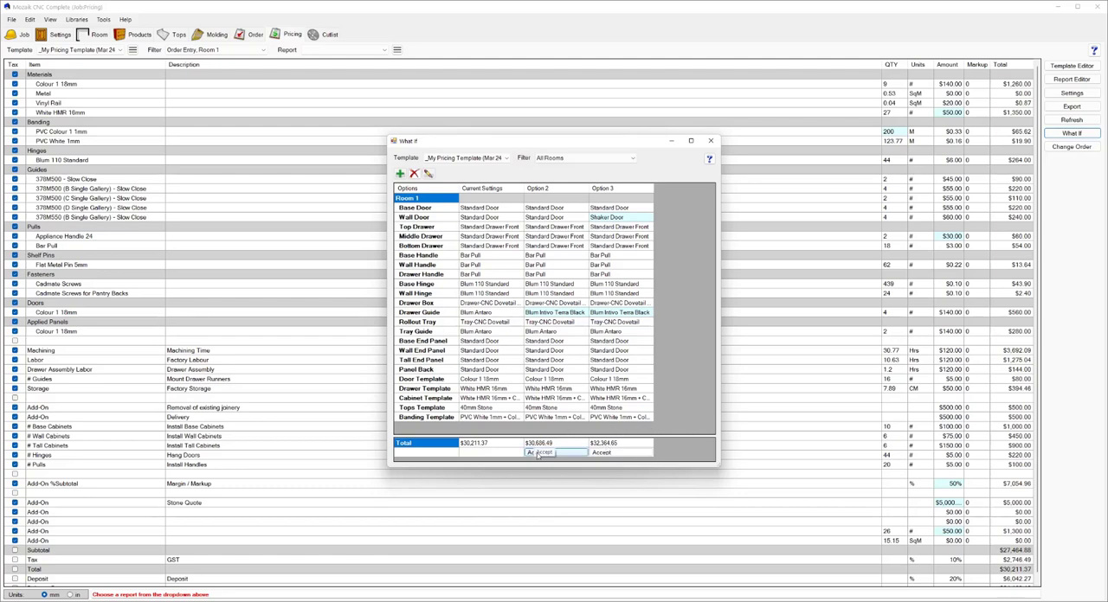
left_click(540, 454)
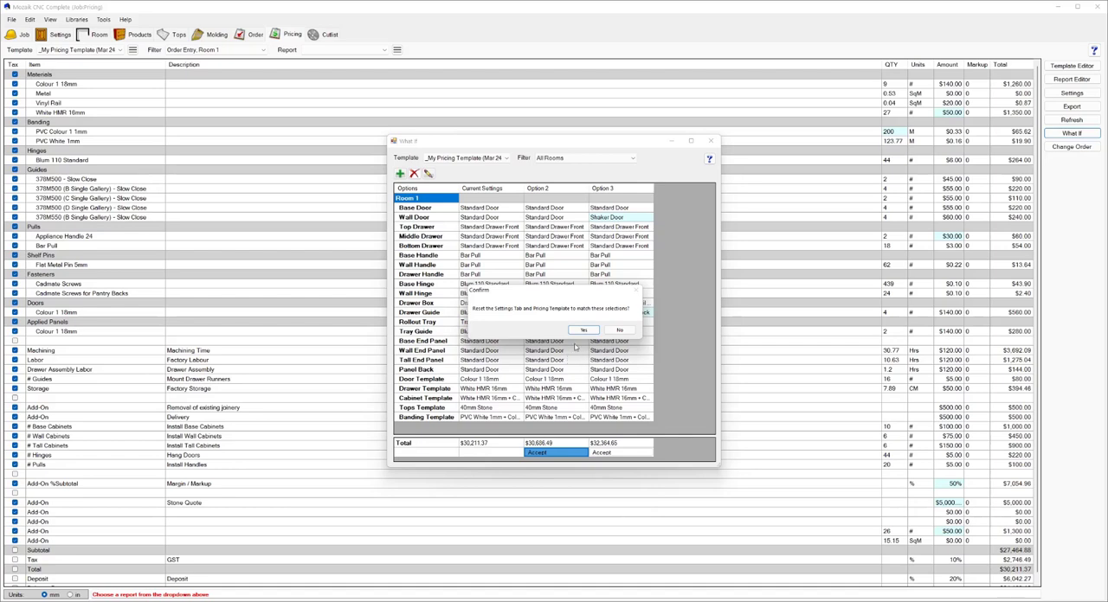
left_click(583, 328)
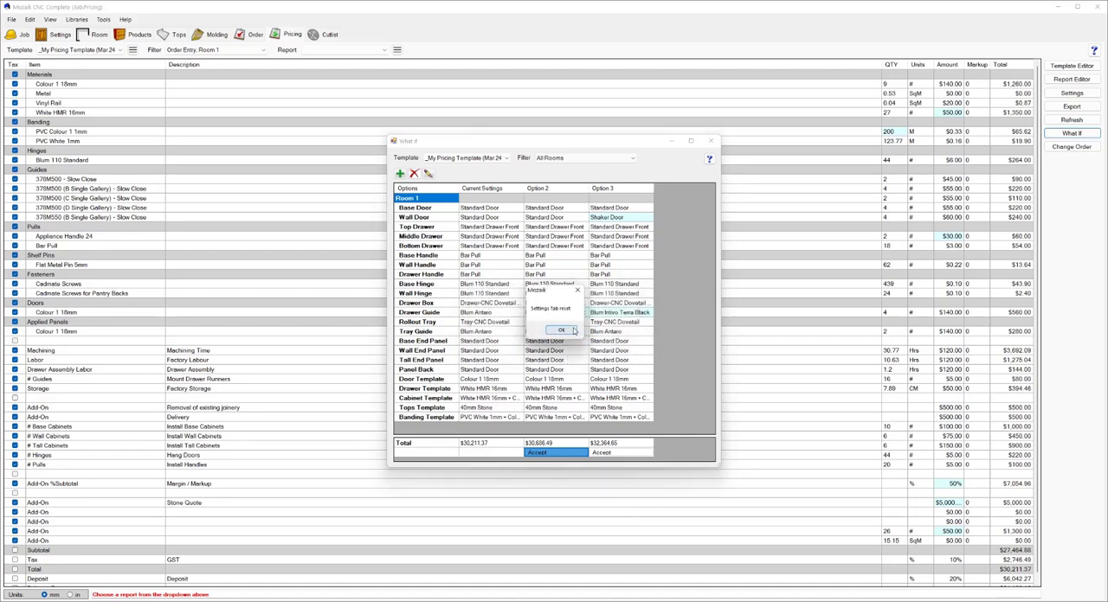
left_click(561, 329)
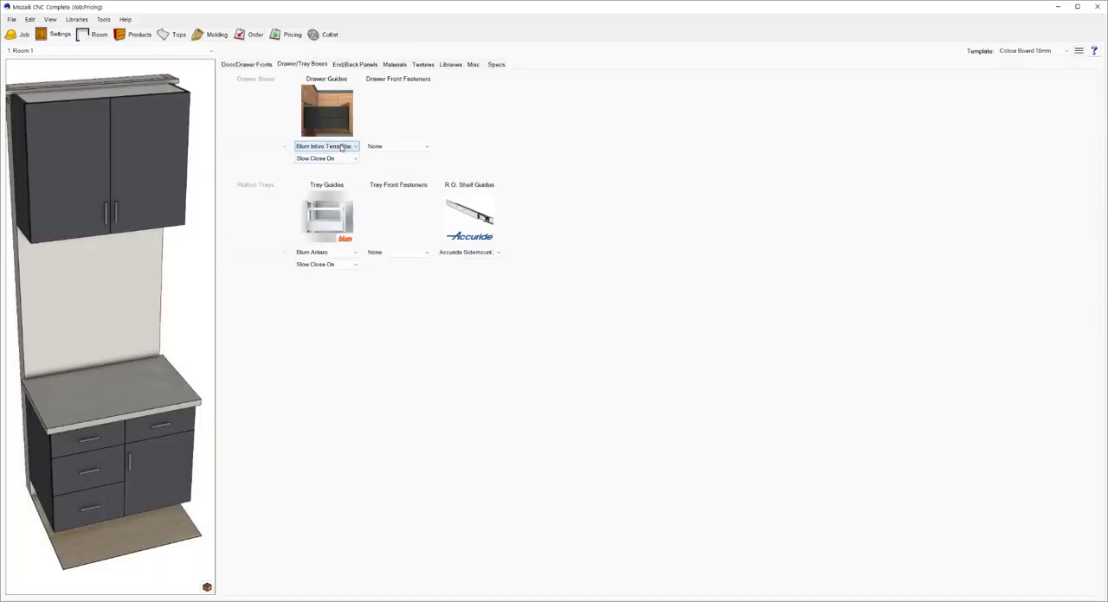
- Return via the room plan to the pricing sheet, now listing black Blum drawer guides
left_click(139, 34)
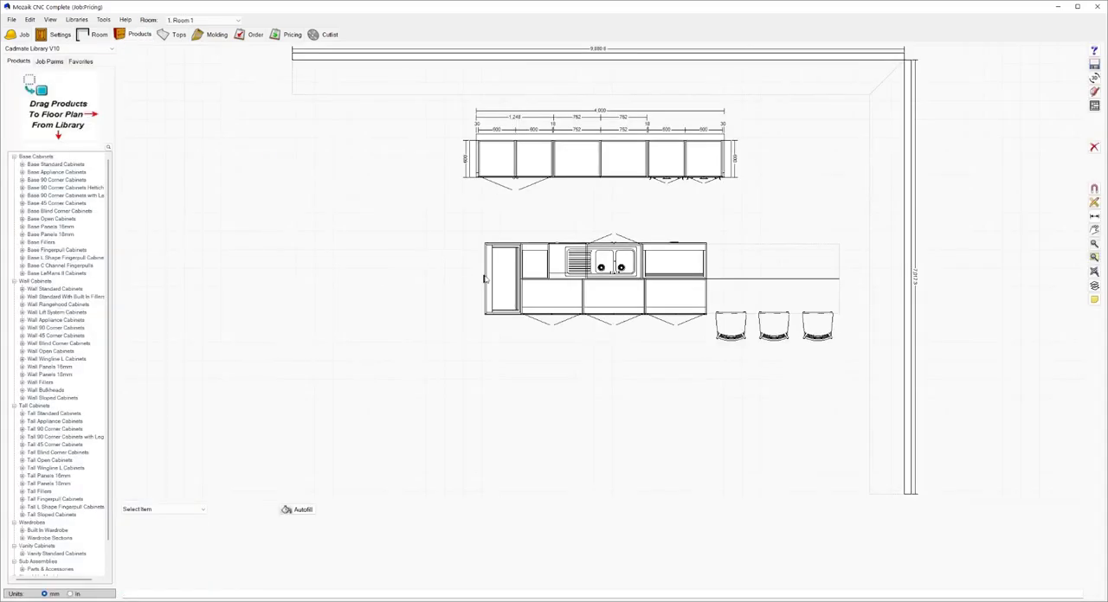
left_click(292, 34)
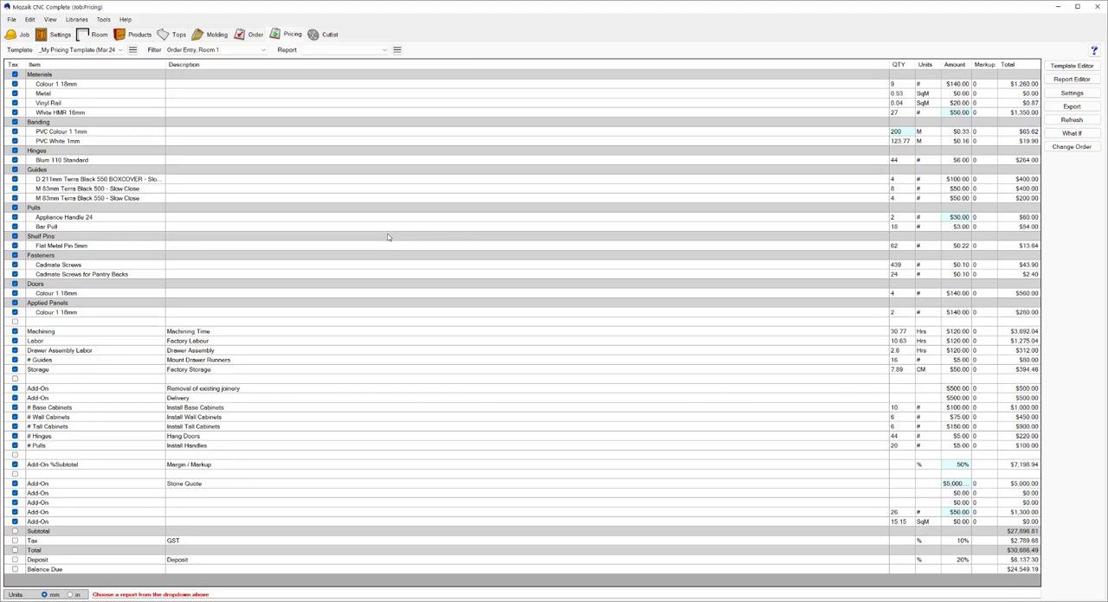
left_click(12, 19)
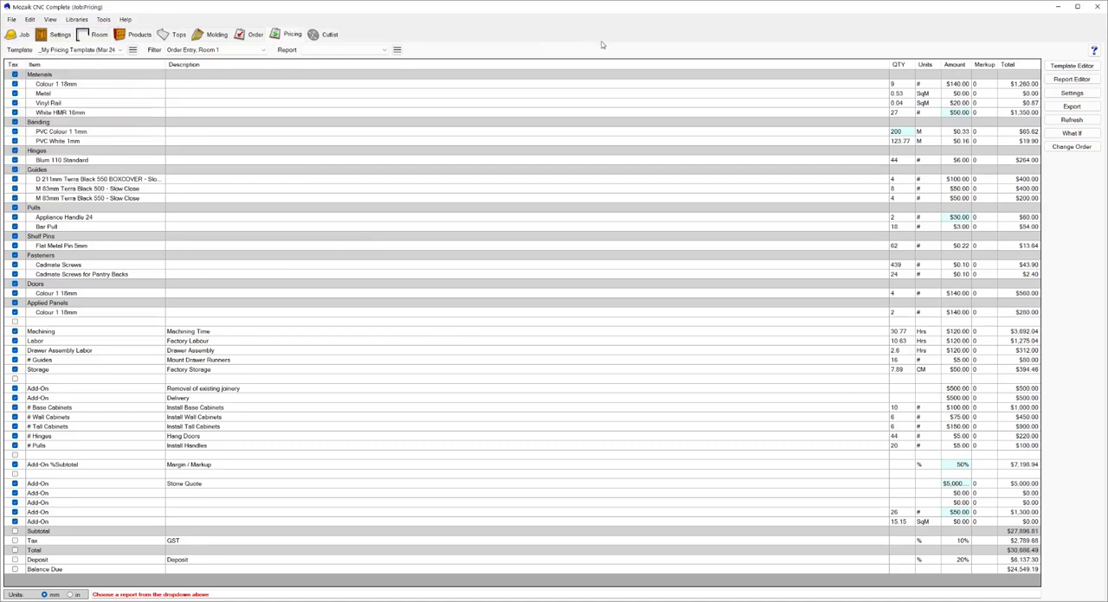
left_click(1072, 106)
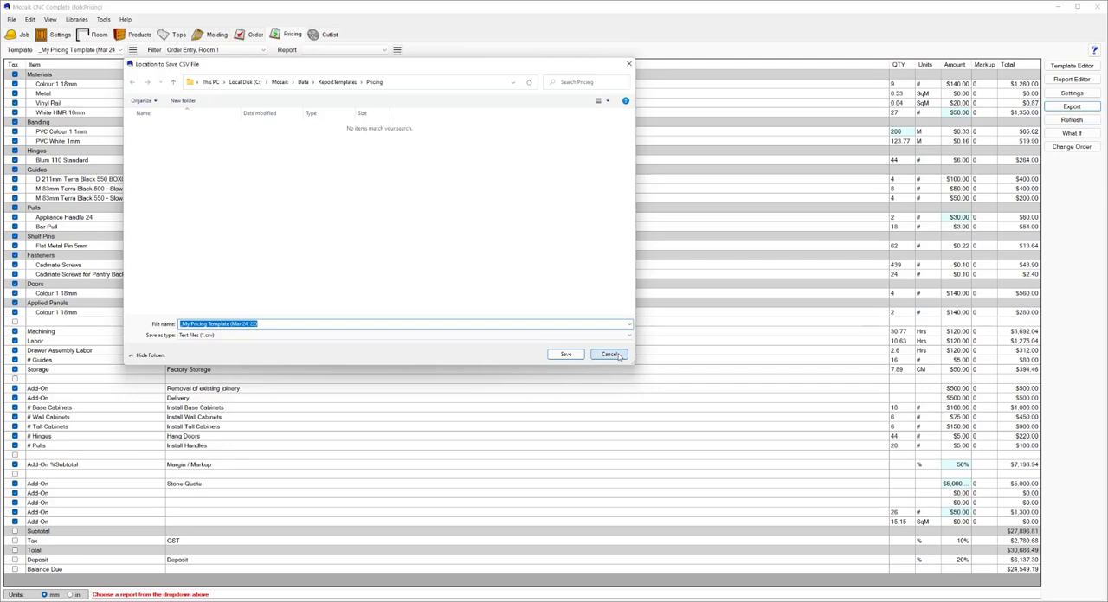
left_click(609, 355)
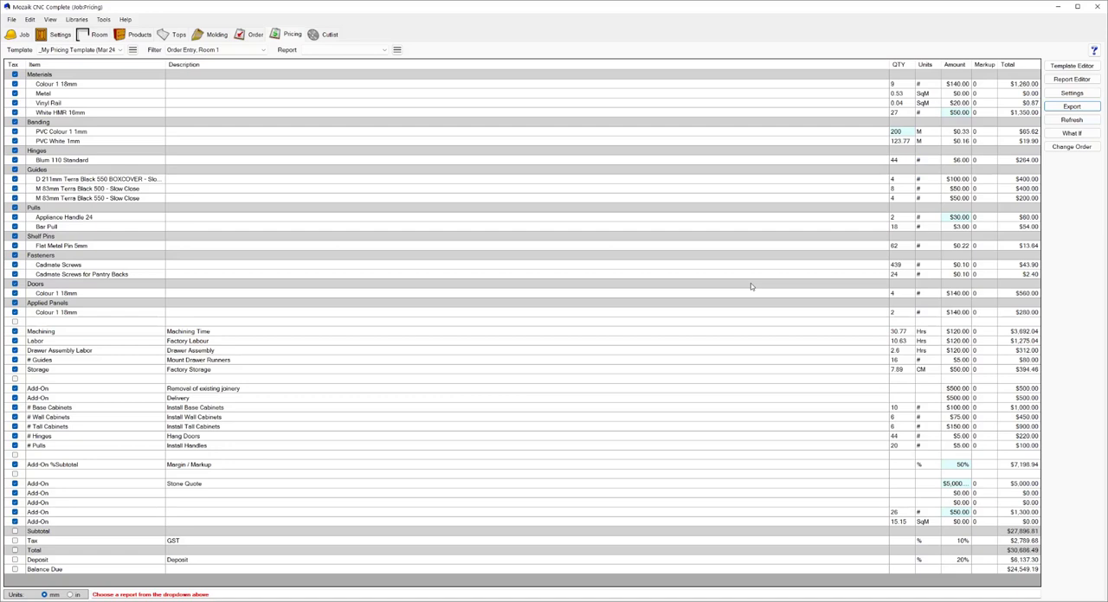
- Generate a Contract report run and preview the printed contract page with its totals
left_click(378, 48)
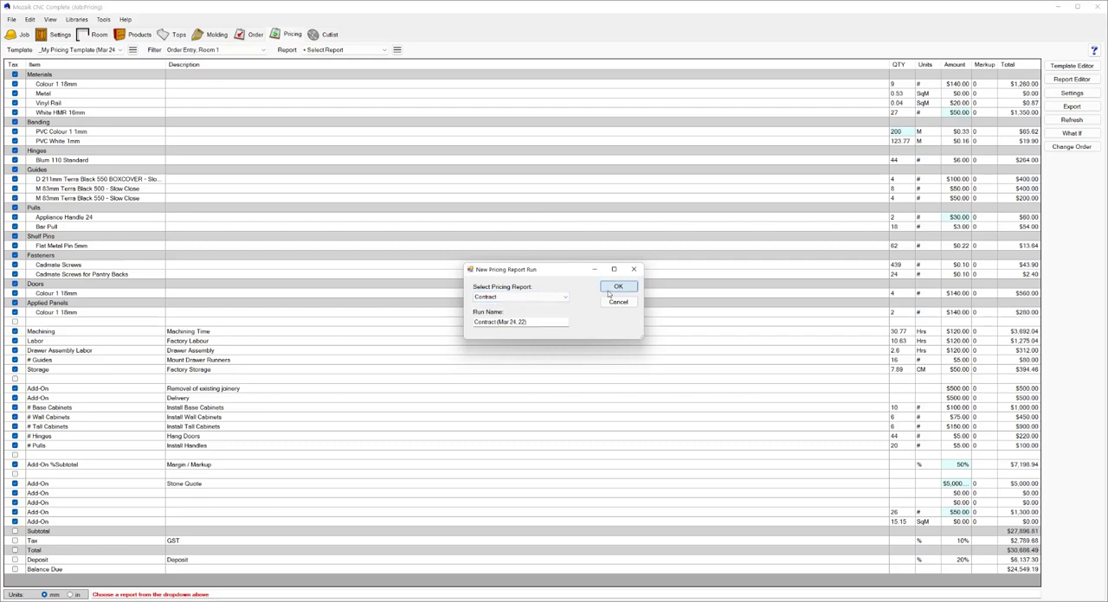
left_click(618, 287)
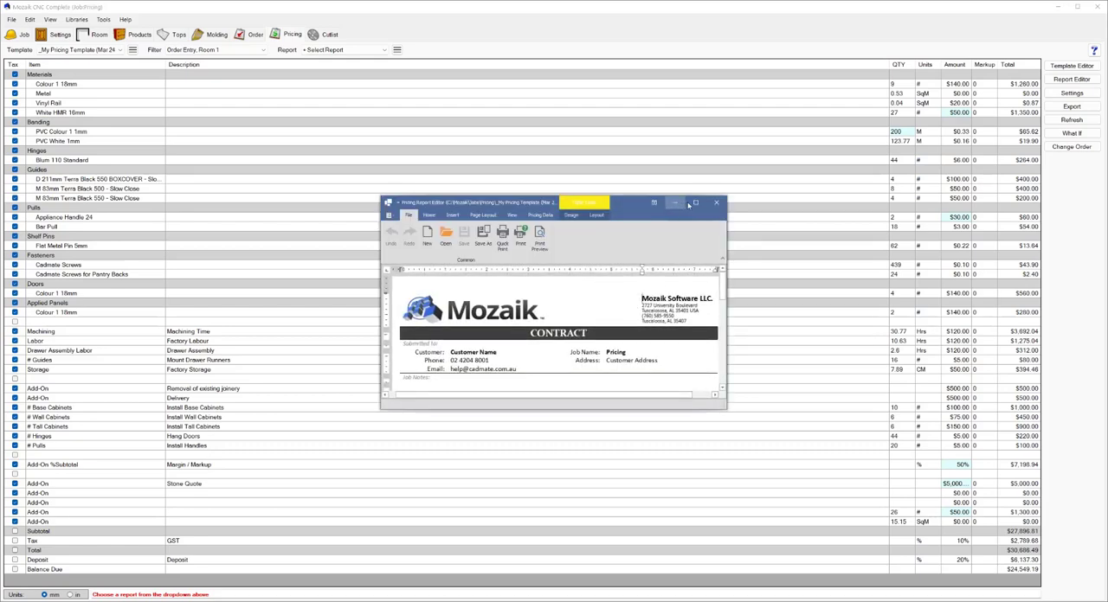
left_click(694, 203)
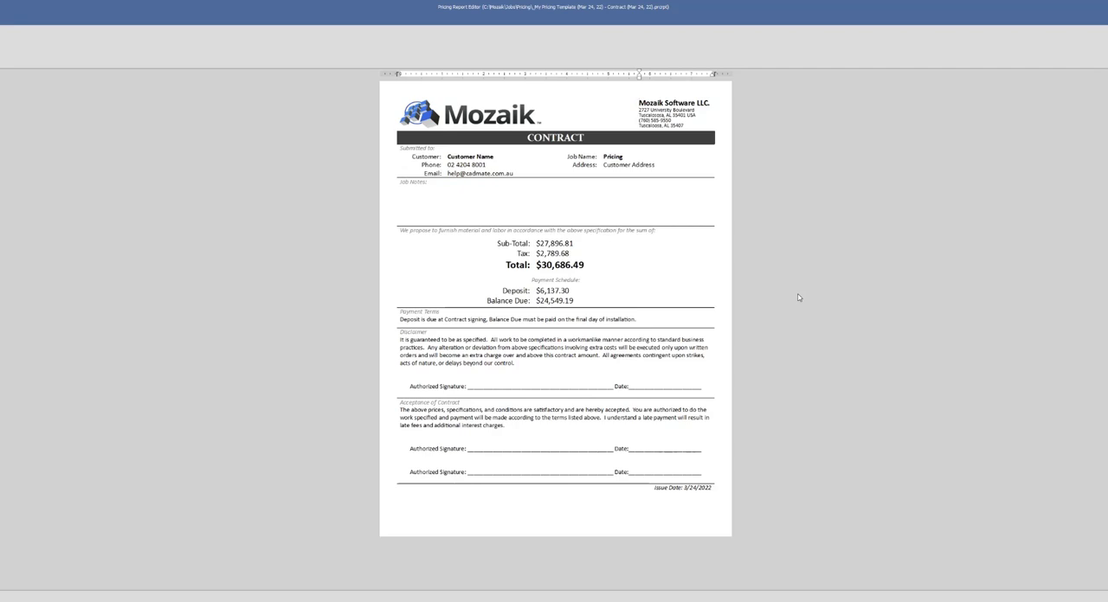
mouse_move(906, 303)
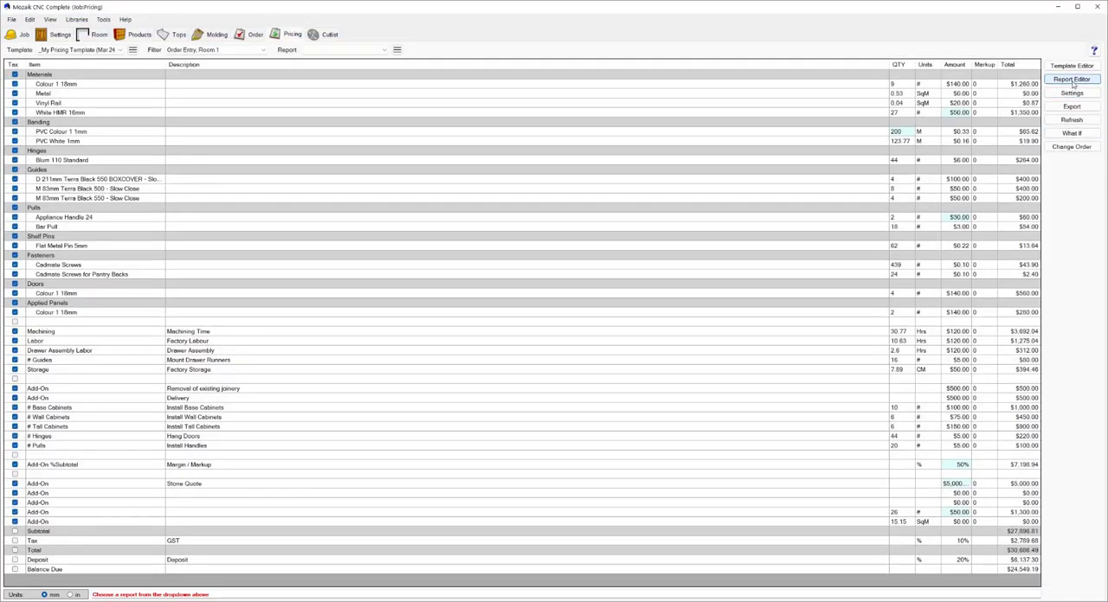
left_click(1072, 80)
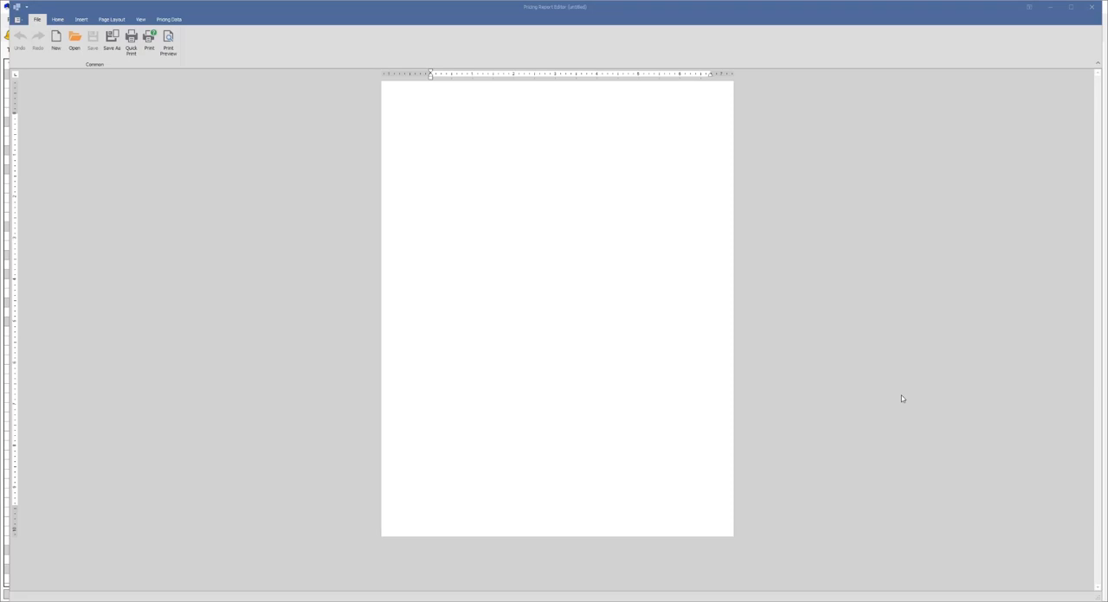
mouse_move(360, 83)
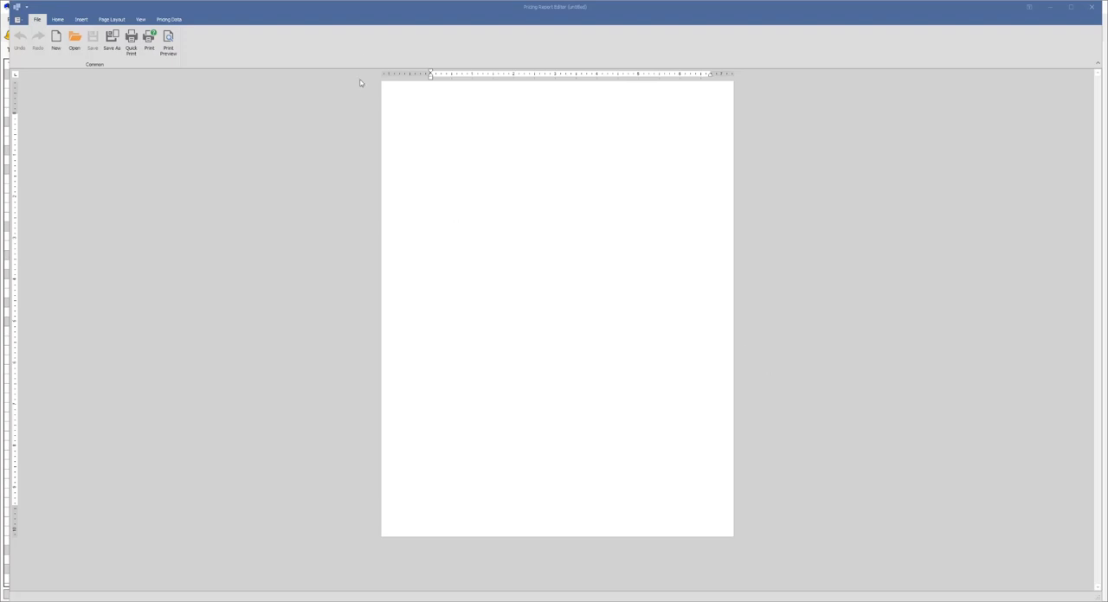
left_click(169, 19)
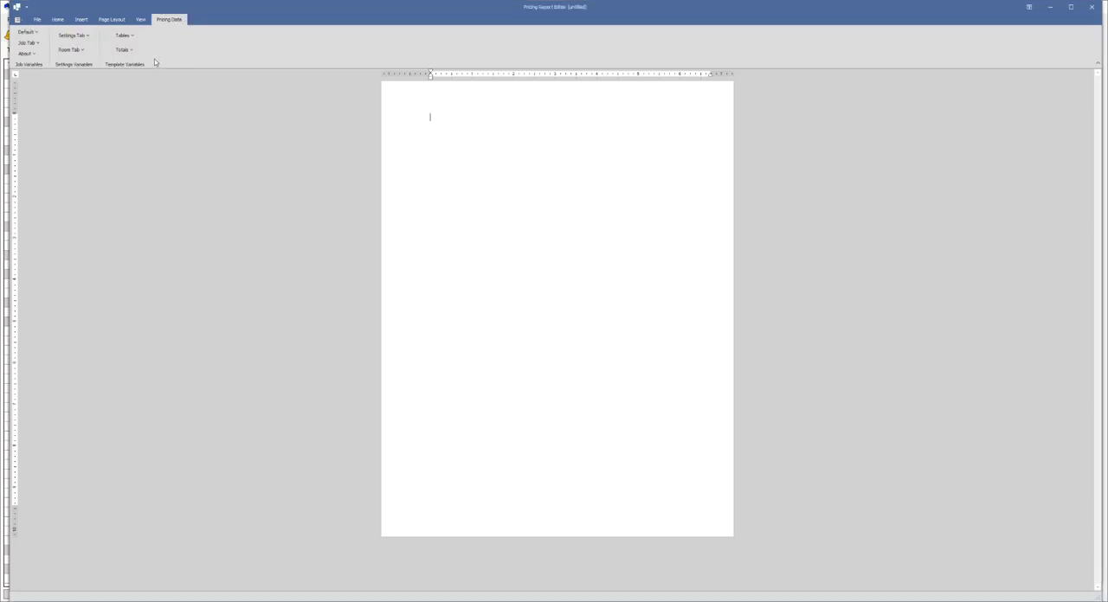
left_click(28, 41)
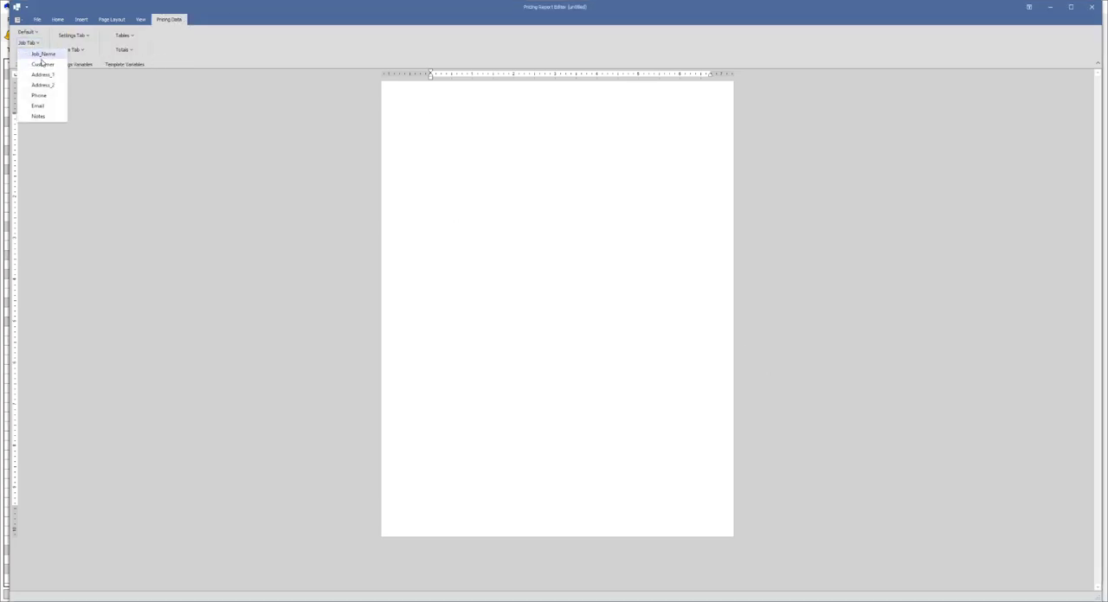
left_click(72, 35)
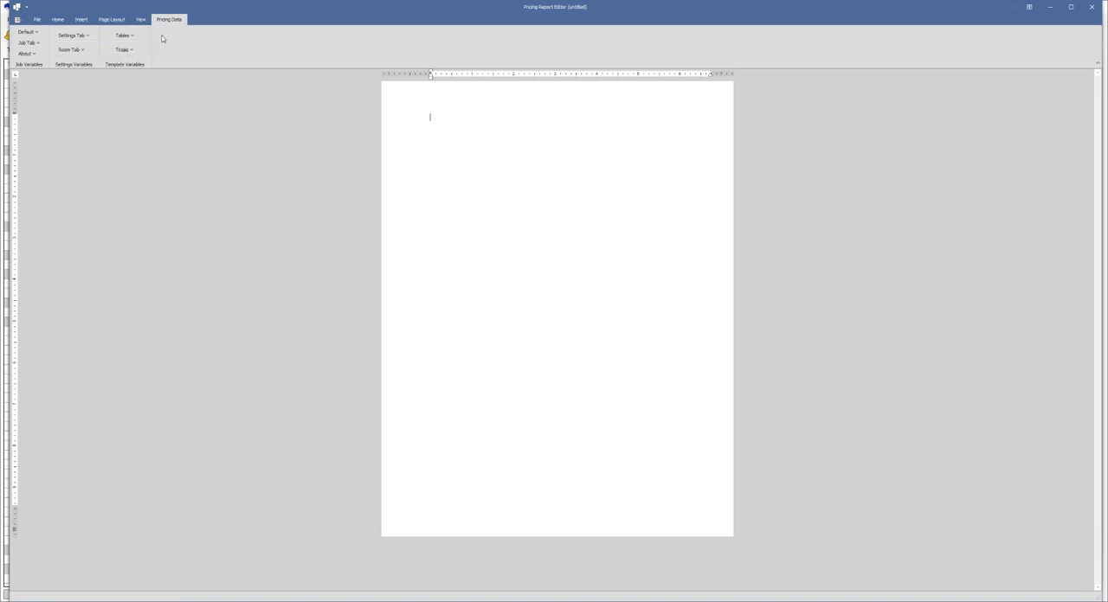
left_click(123, 34)
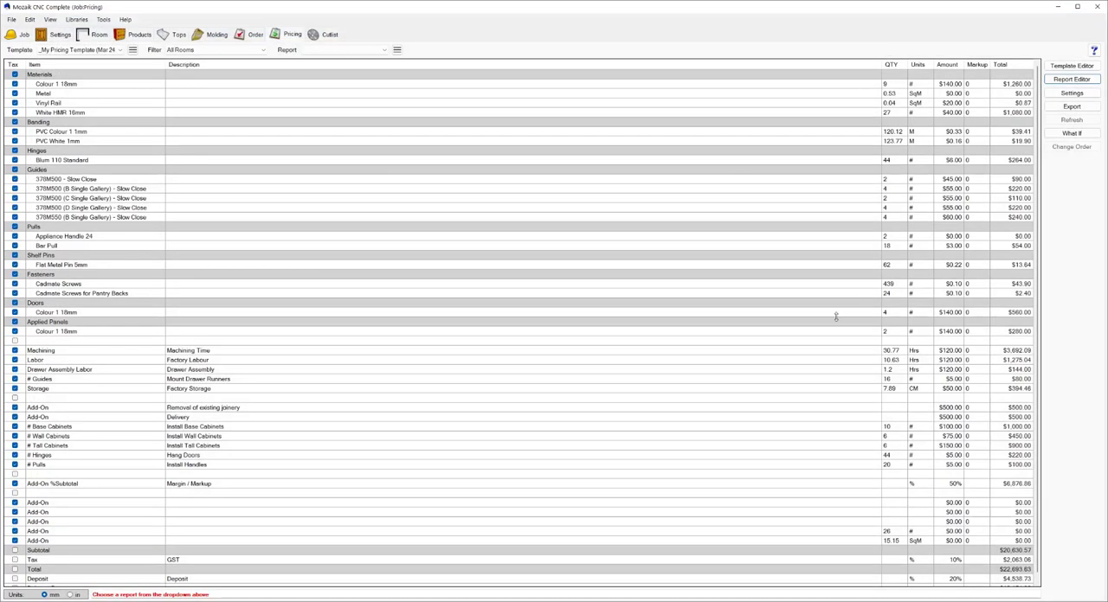
mouse_move(831, 326)
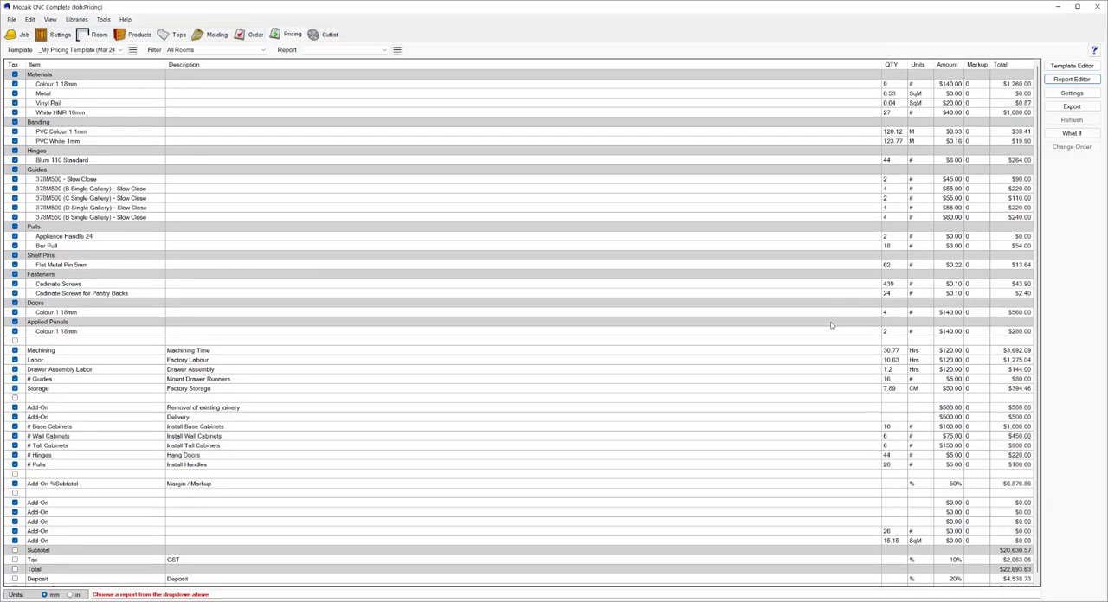